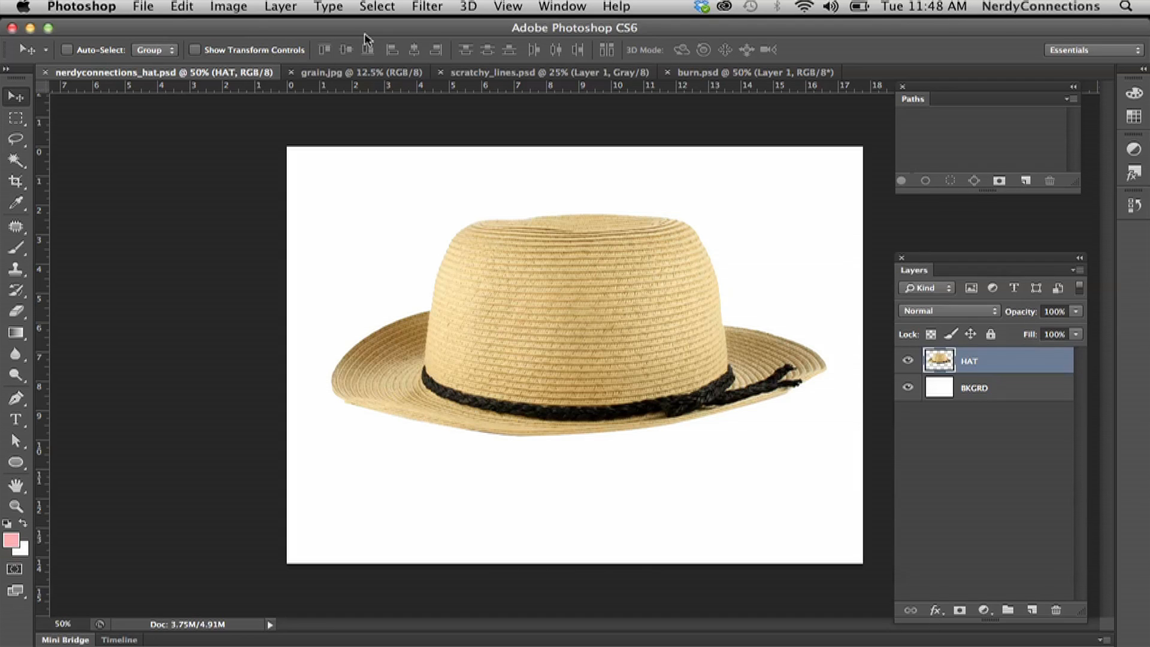
mouse_move(664, 27)
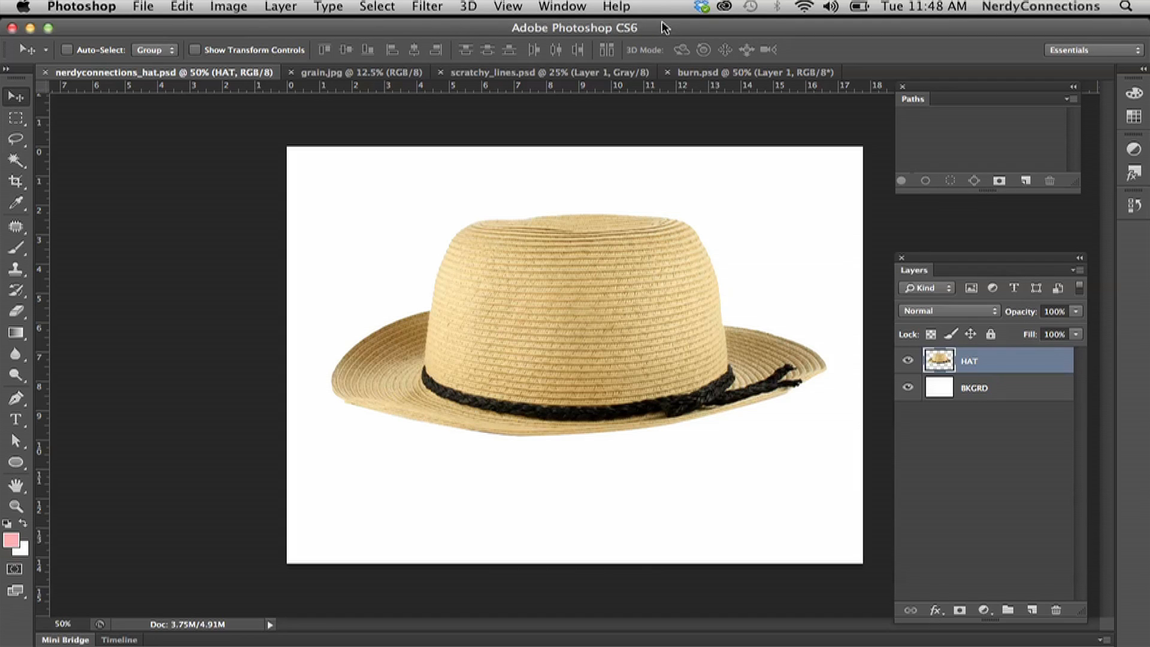
mouse_move(706, 141)
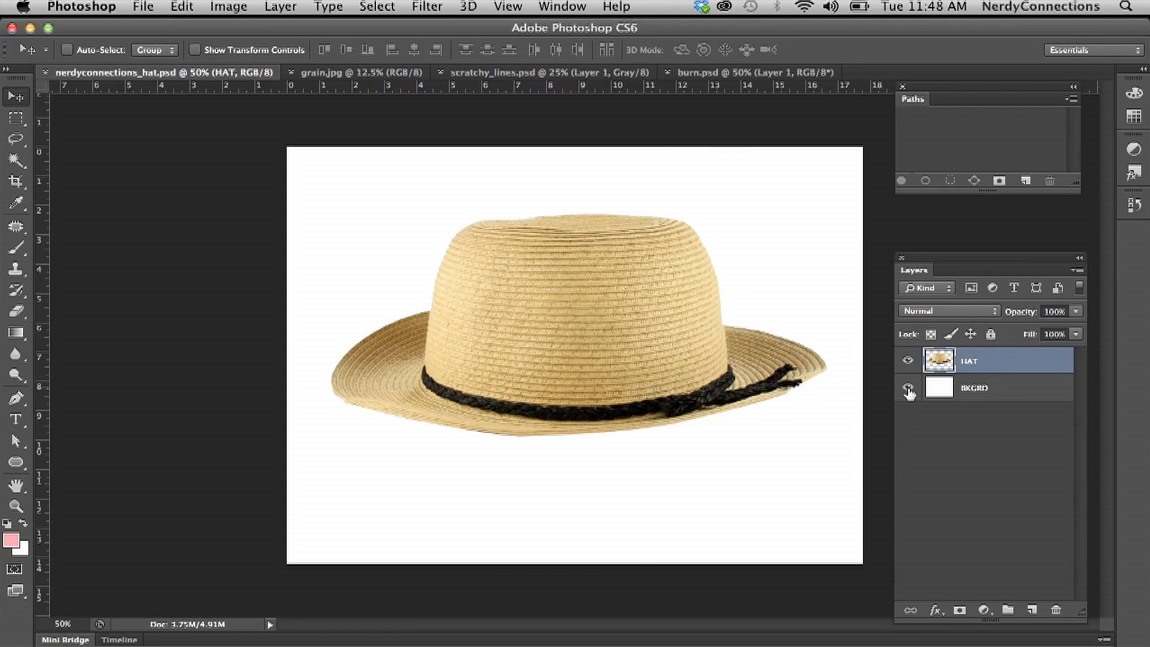
mouse_move(908, 396)
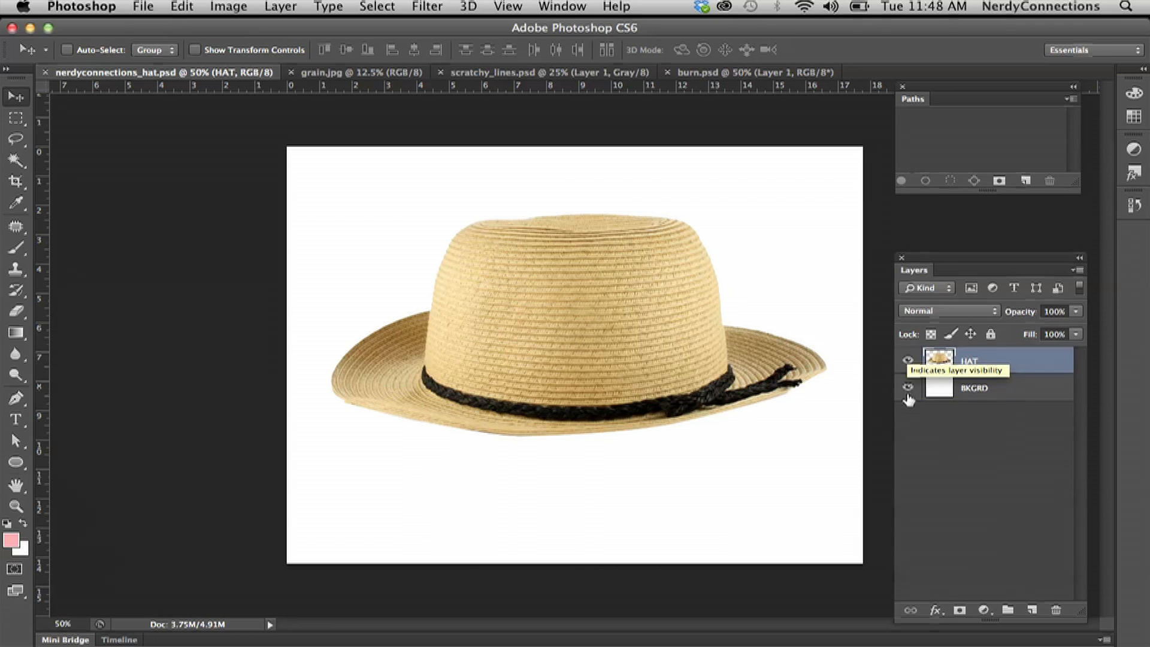
- Toggle the white background and hat layers' visibility to inspect each alone, then show the hat again
click(908, 388)
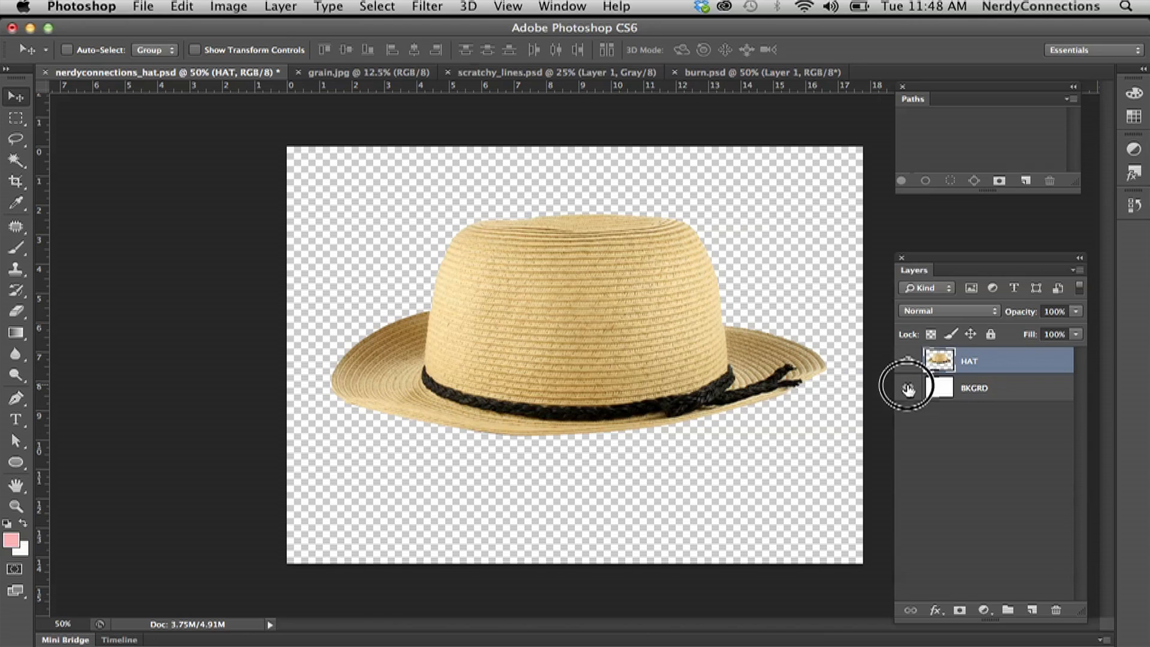
click(908, 389)
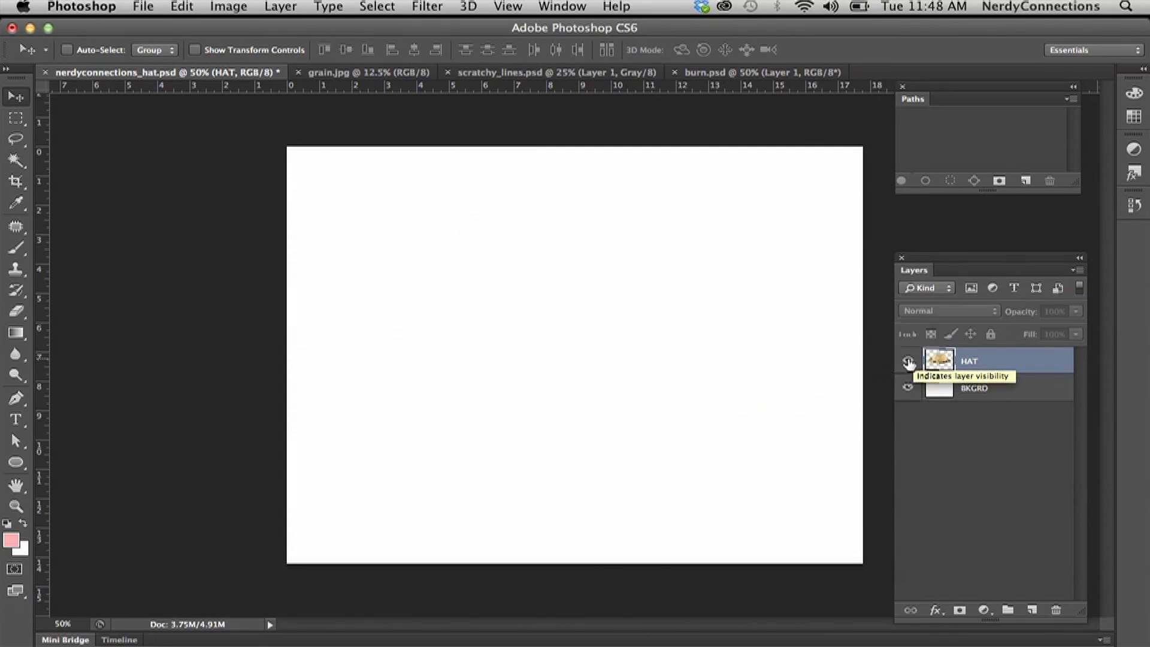
click(908, 362)
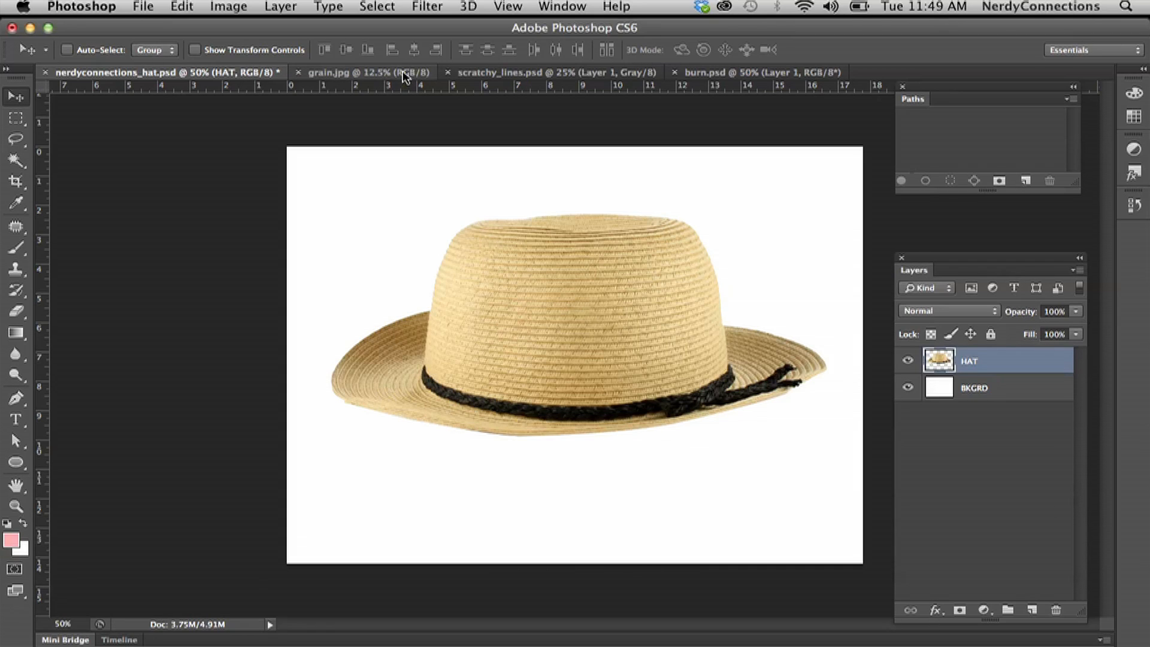
- Review the scratchy_lines.psd texture, then bring the burn.psd document to the front
click(360, 72)
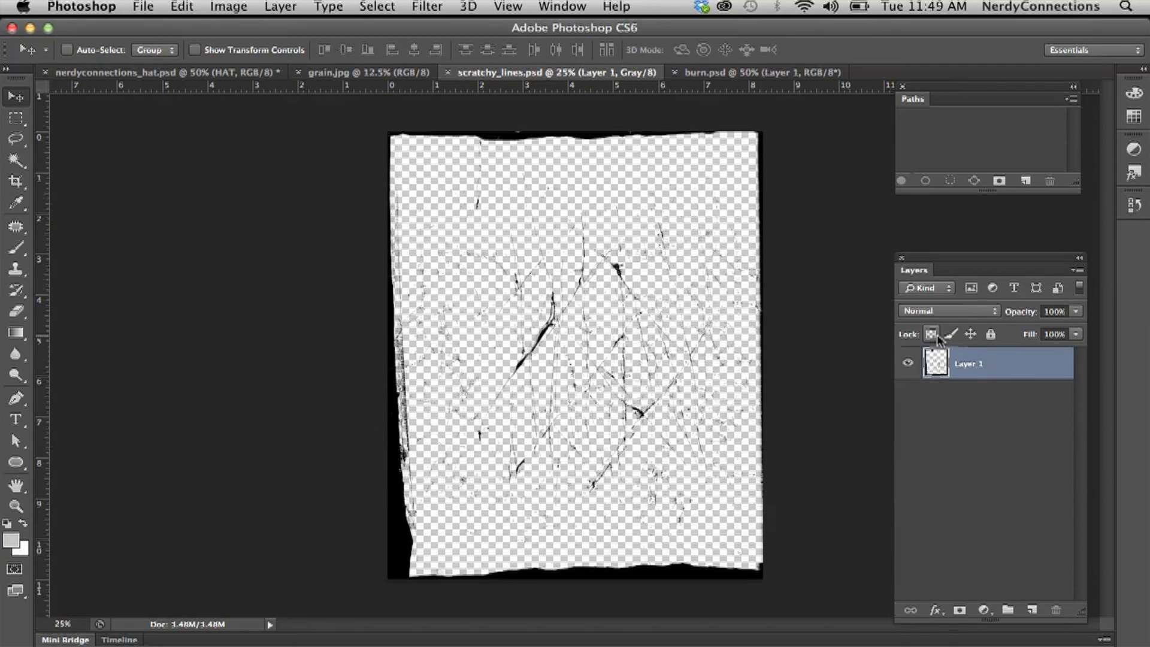
mouse_move(951, 335)
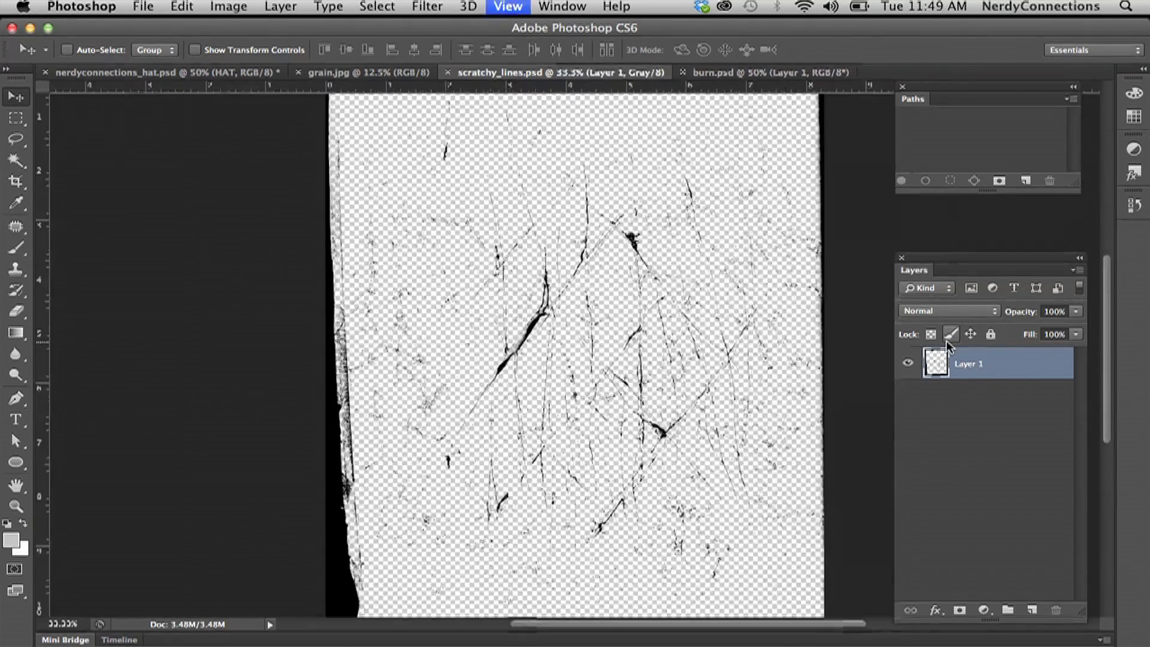
click(744, 72)
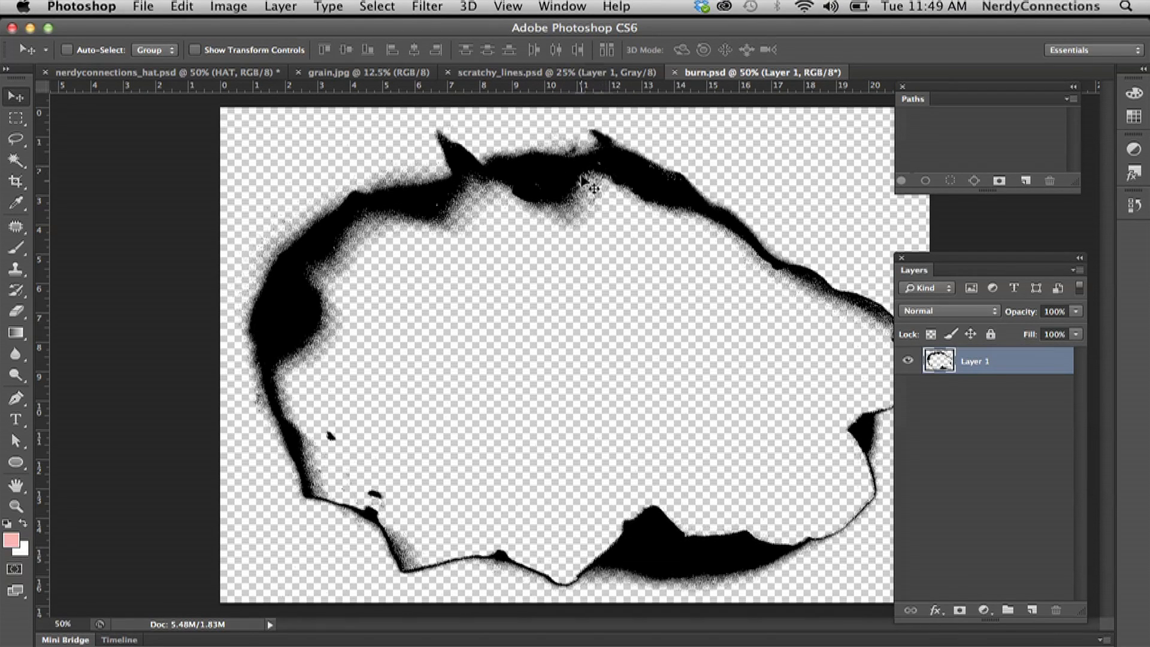
mouse_move(667, 106)
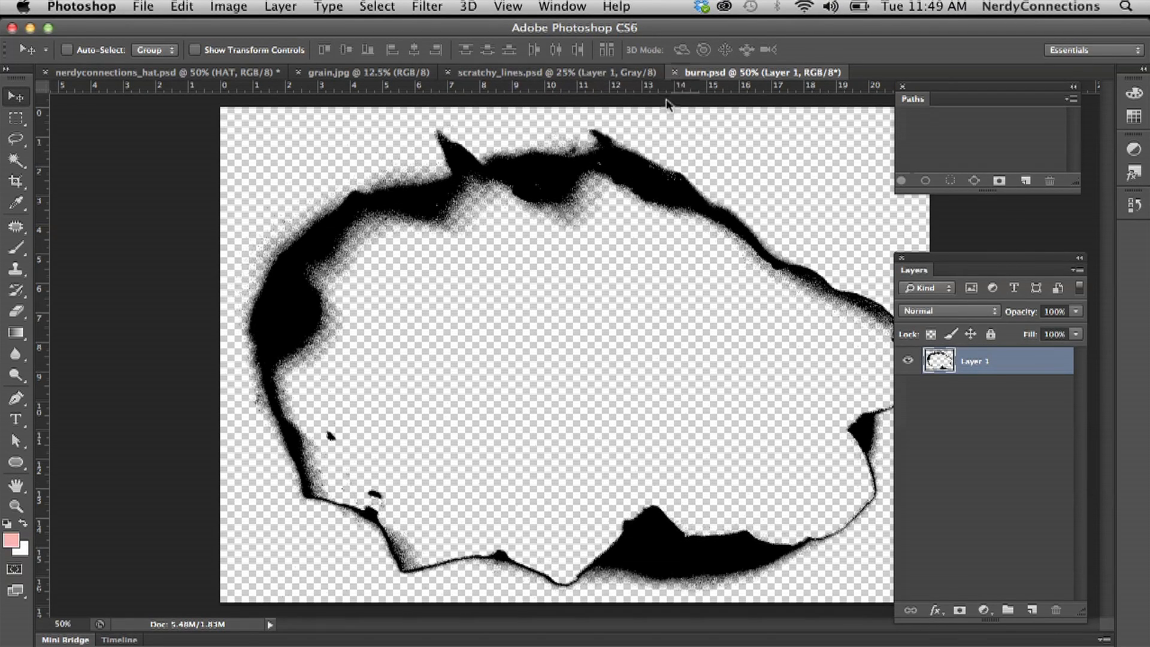
mouse_move(564, 178)
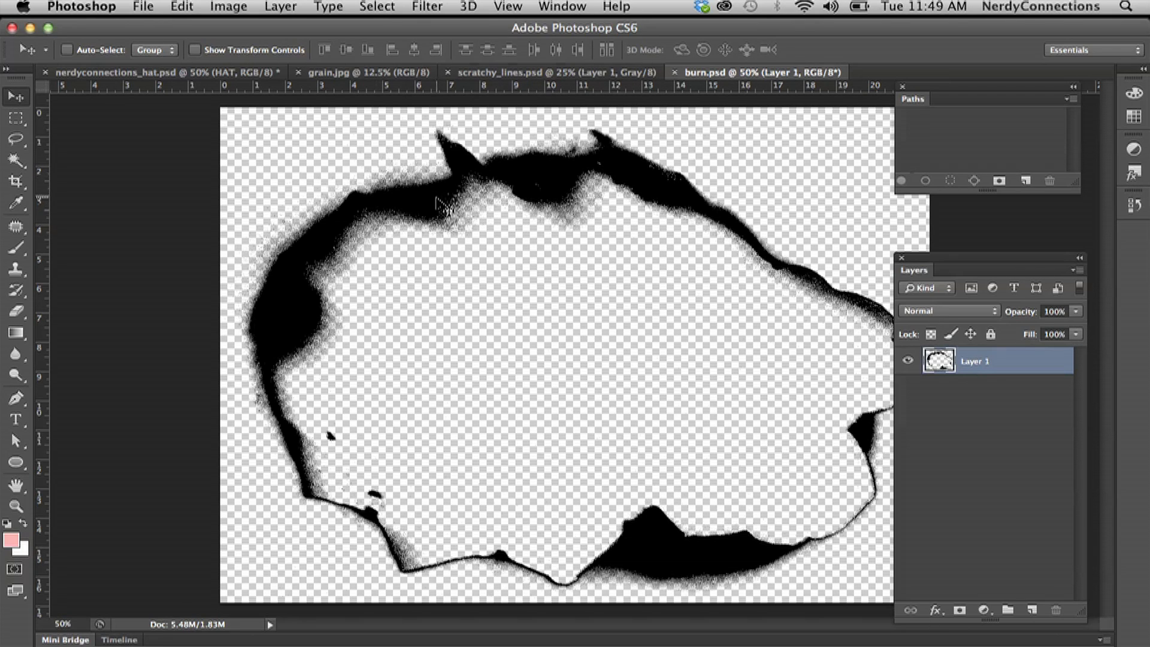
mouse_move(576, 280)
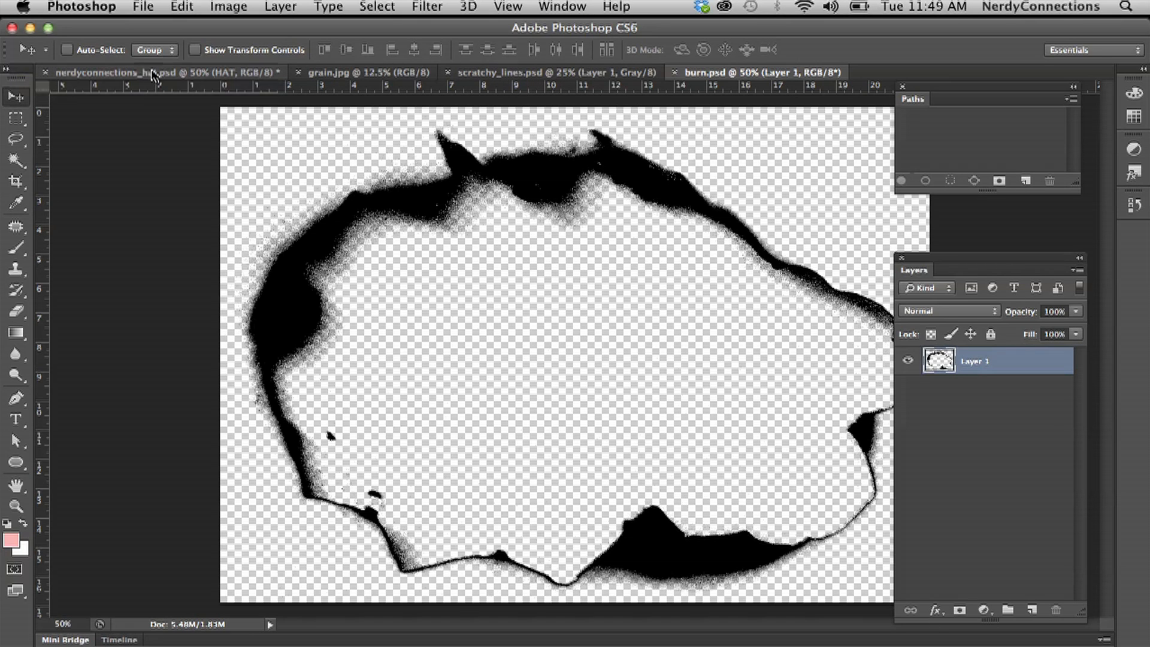
- Select the entire grain.jpg image with the Rectangular Marquee (Cmd+A) and copy it
click(367, 72)
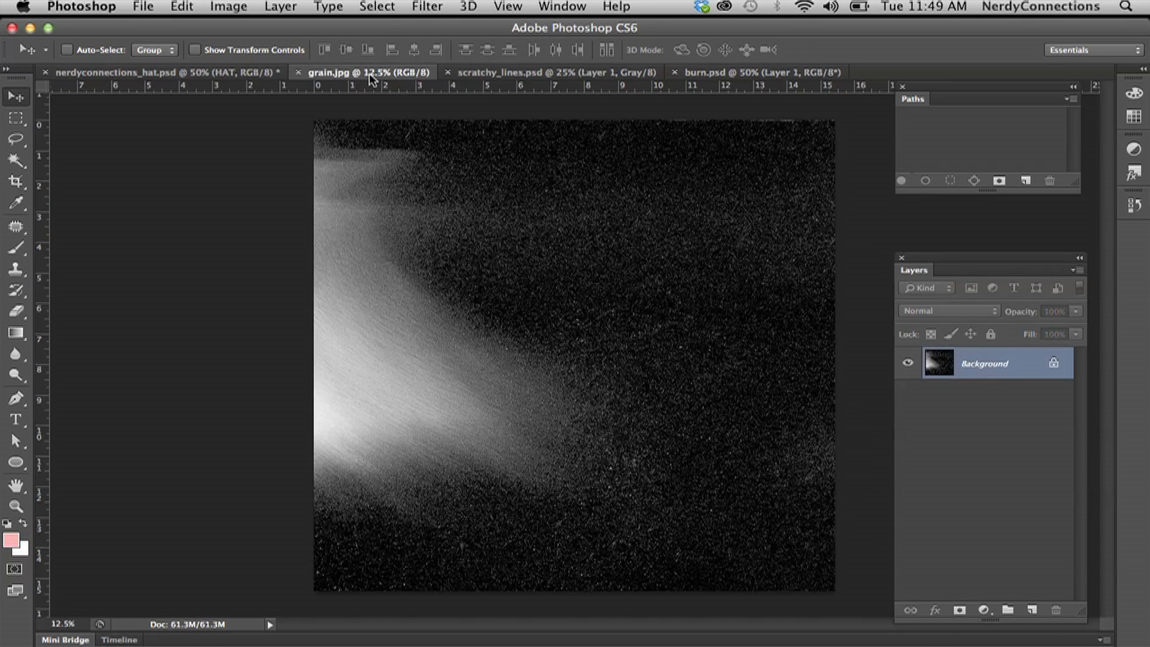
mouse_move(471, 79)
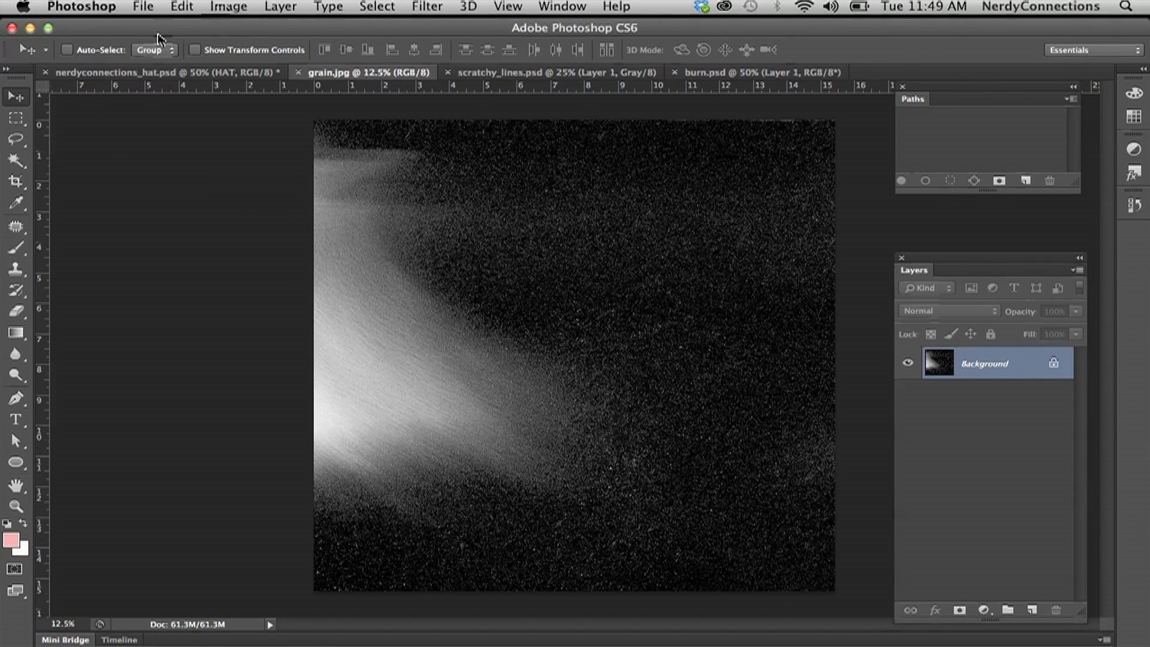
click(15, 119)
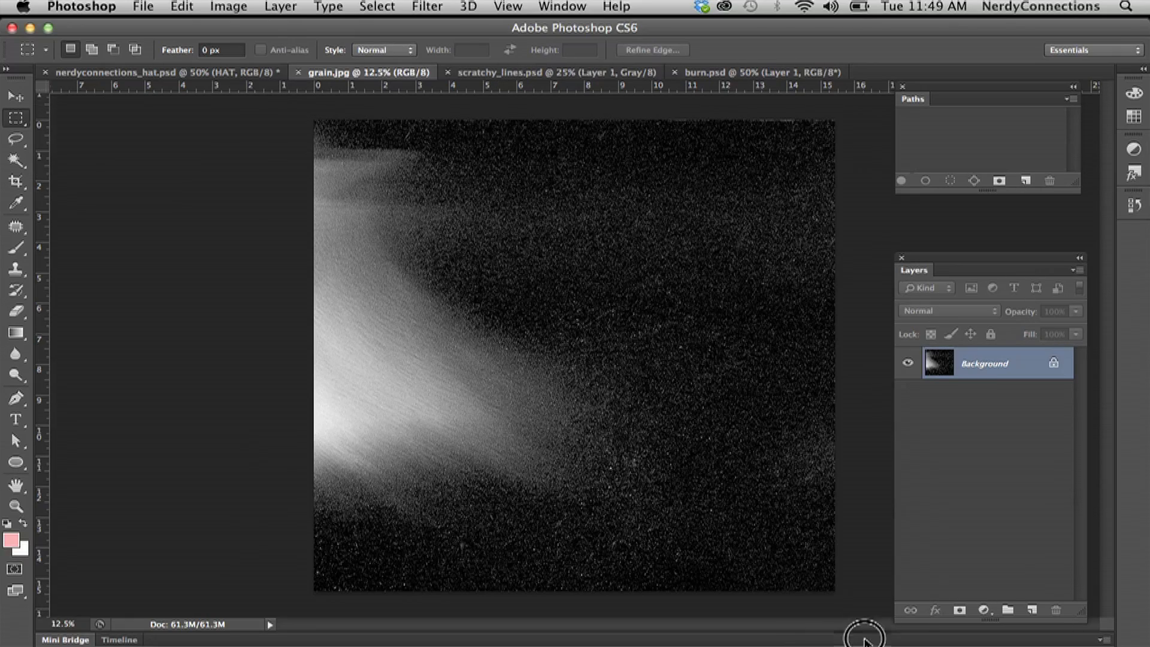
key(cmd+a)
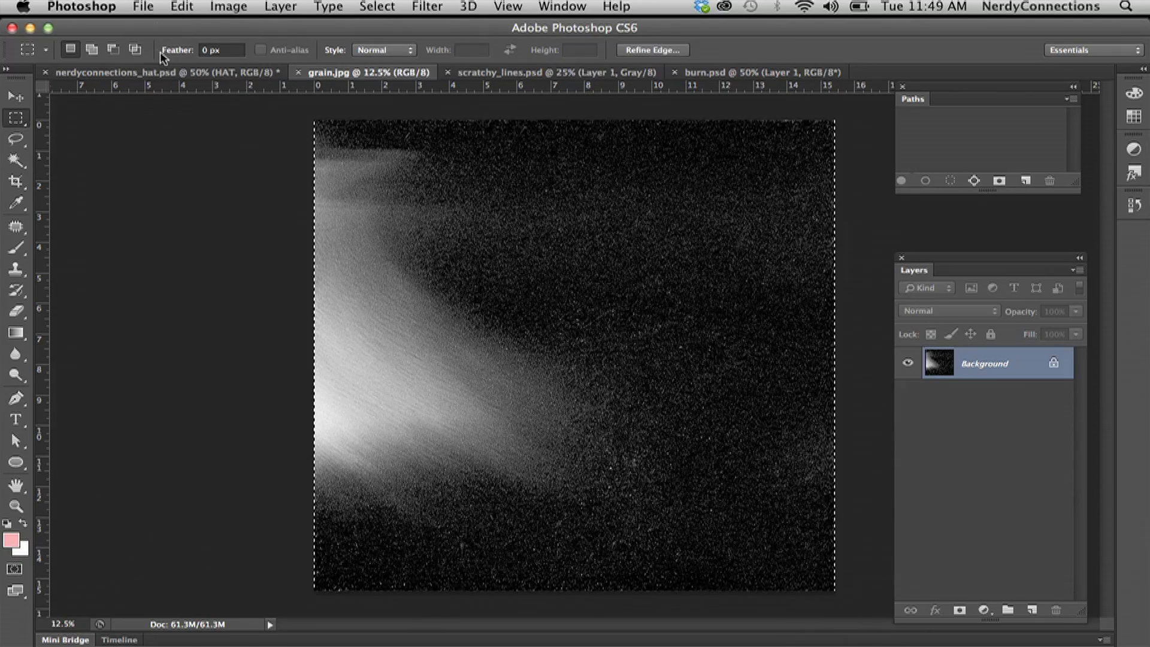
click(181, 8)
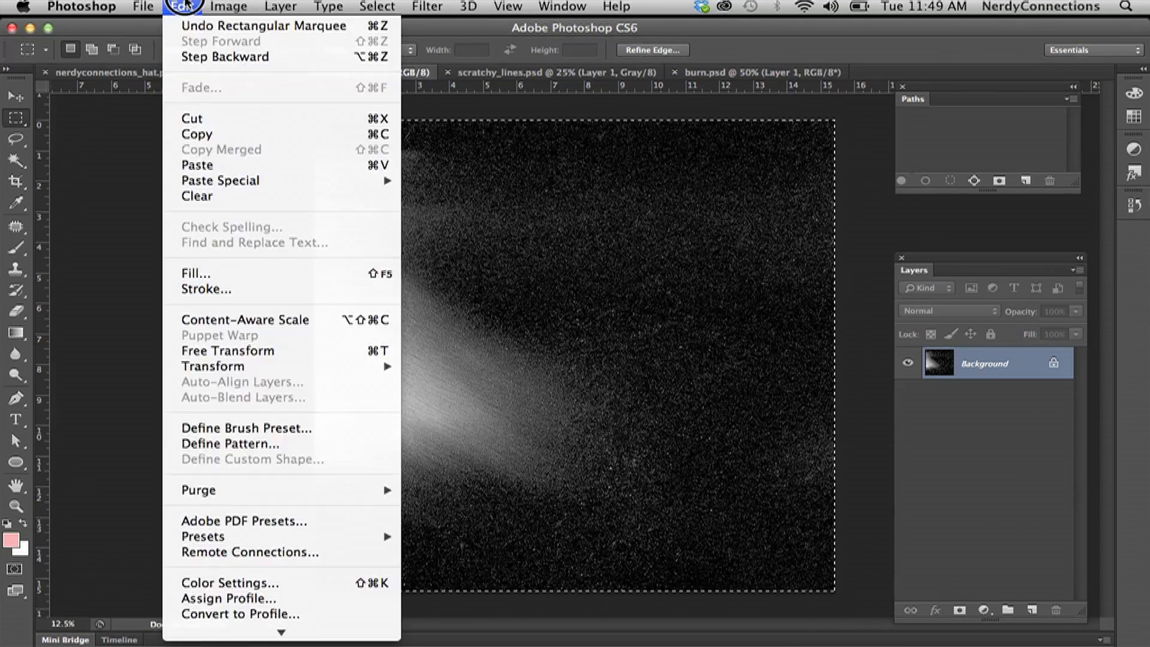
click(142, 7)
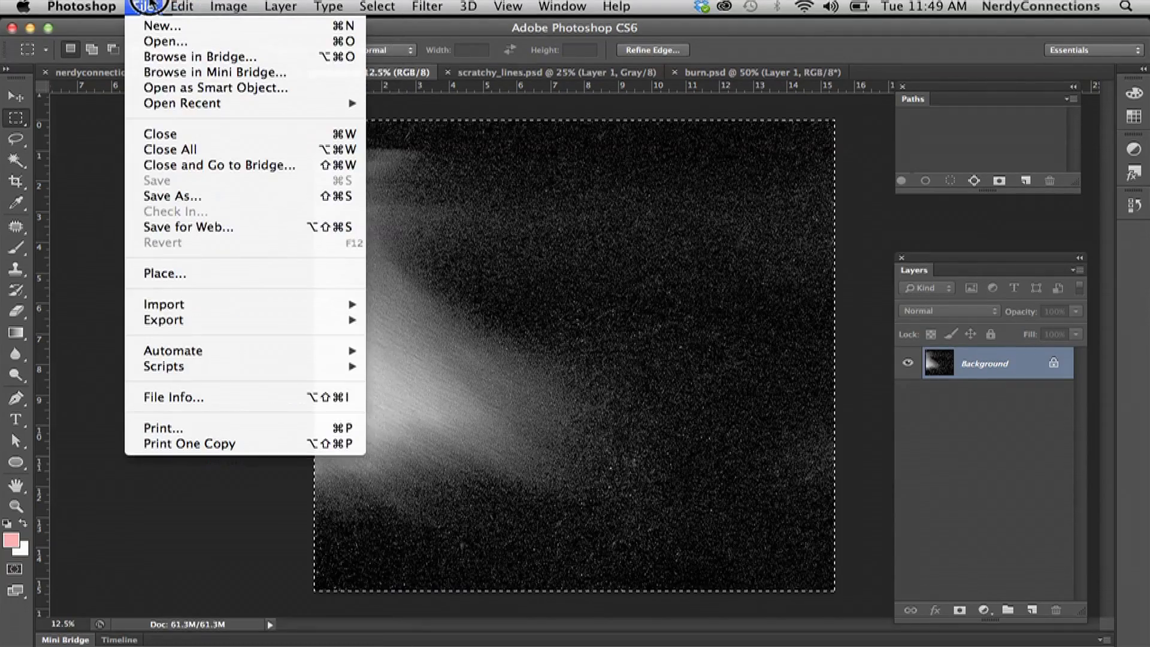
click(181, 8)
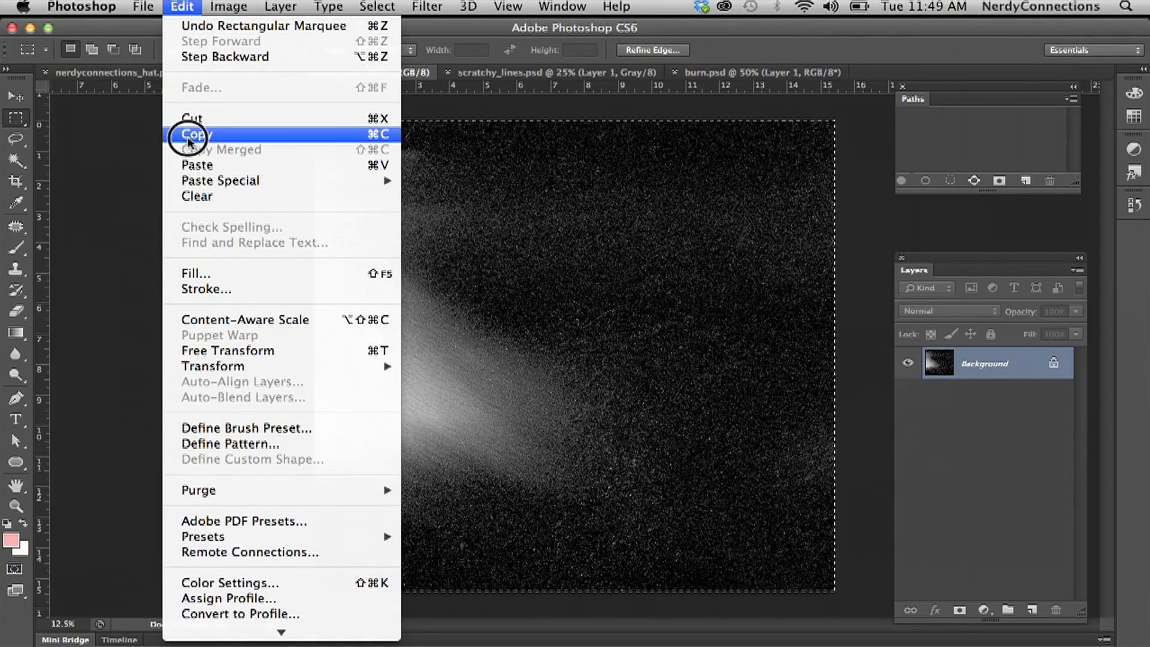
click(107, 72)
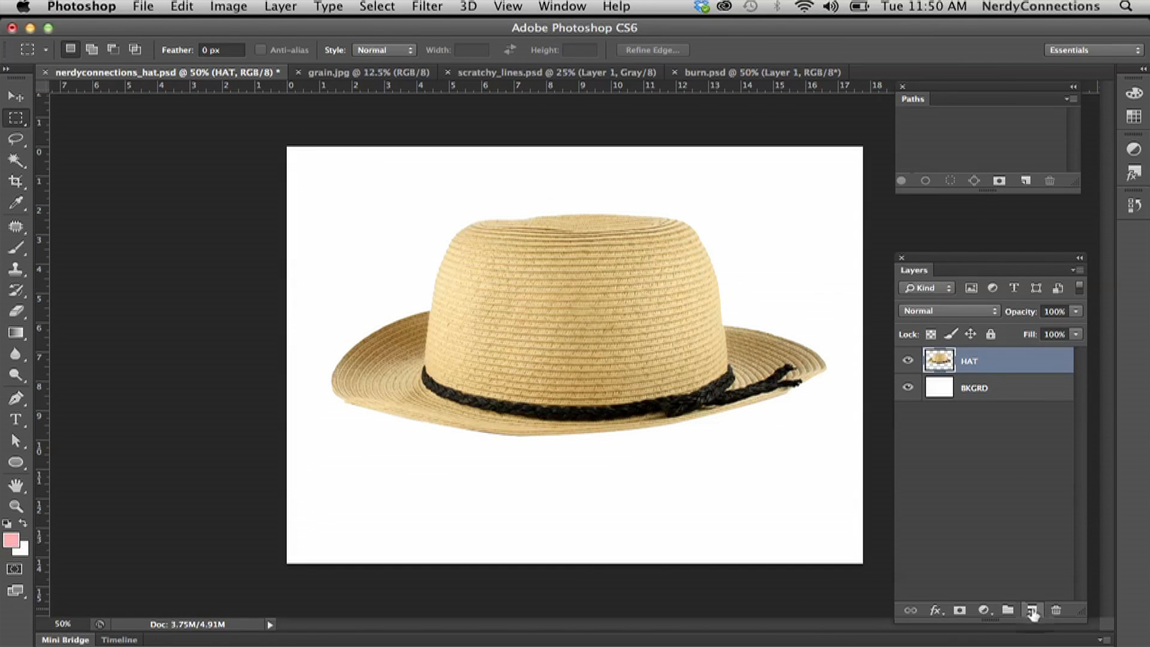
- Paste the grain texture into the hat document as Layer 1 and resize it to fit
click(228, 7)
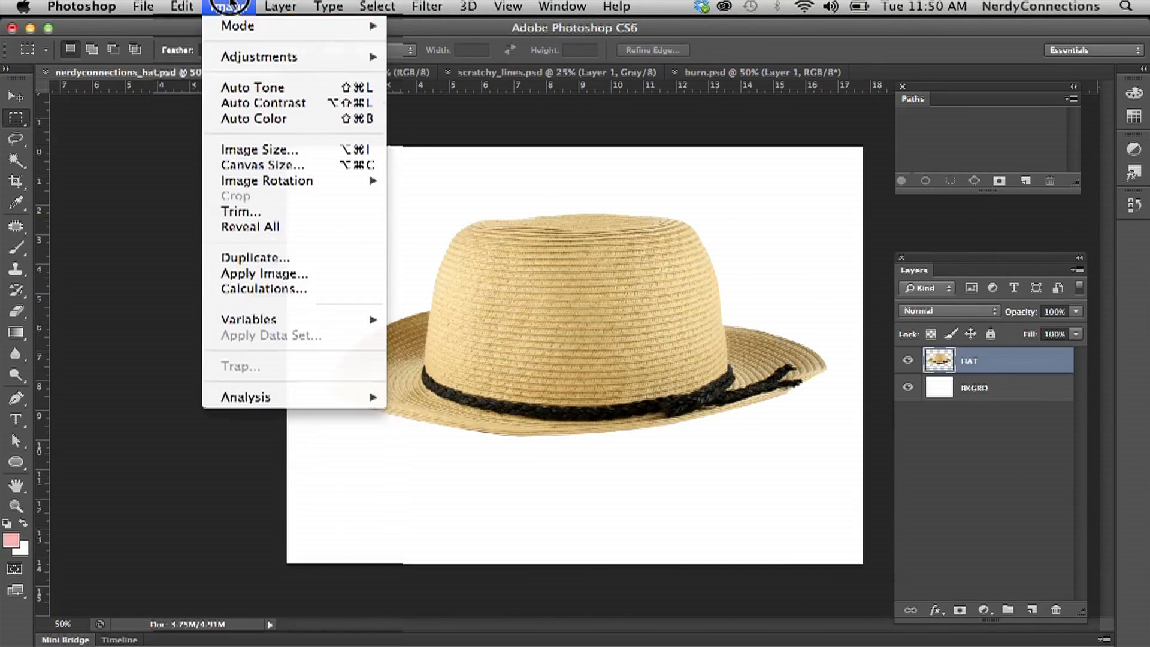
click(181, 8)
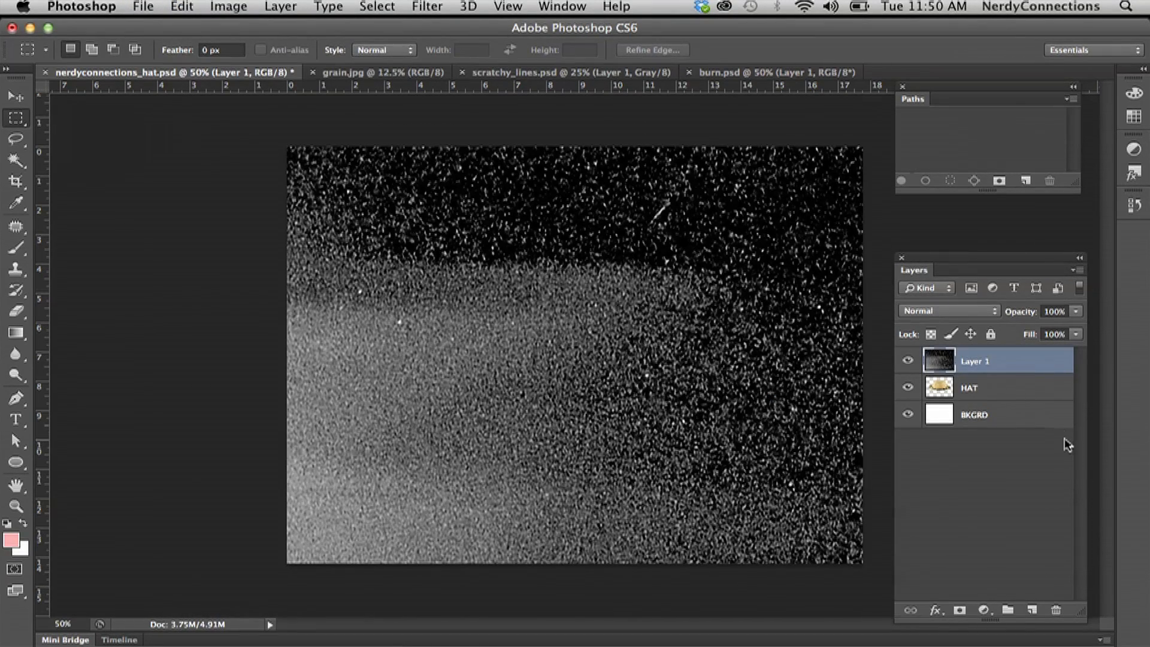
click(181, 7)
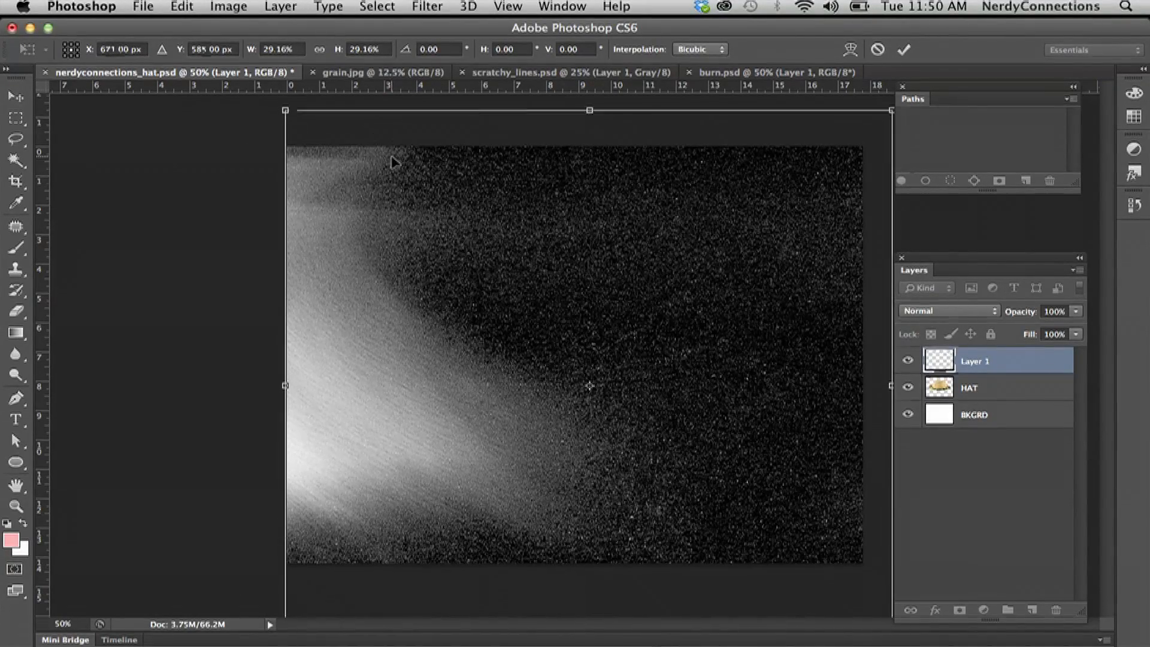
click(906, 49)
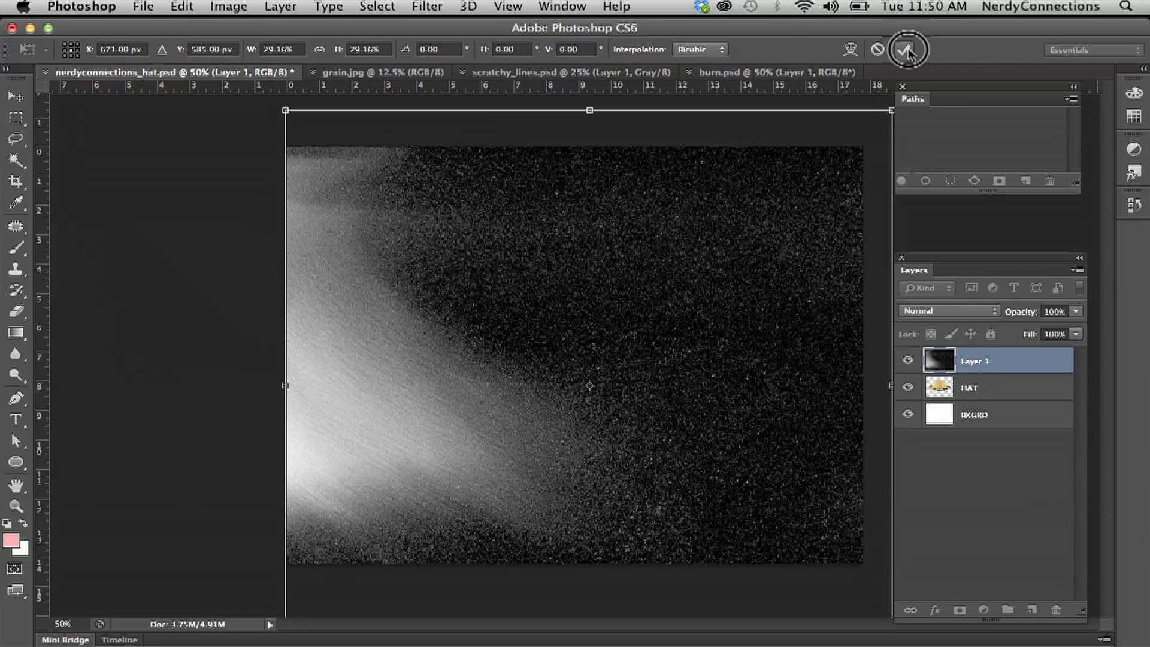
- Change the grain layer's blend mode from Normal to Overlay
click(907, 49)
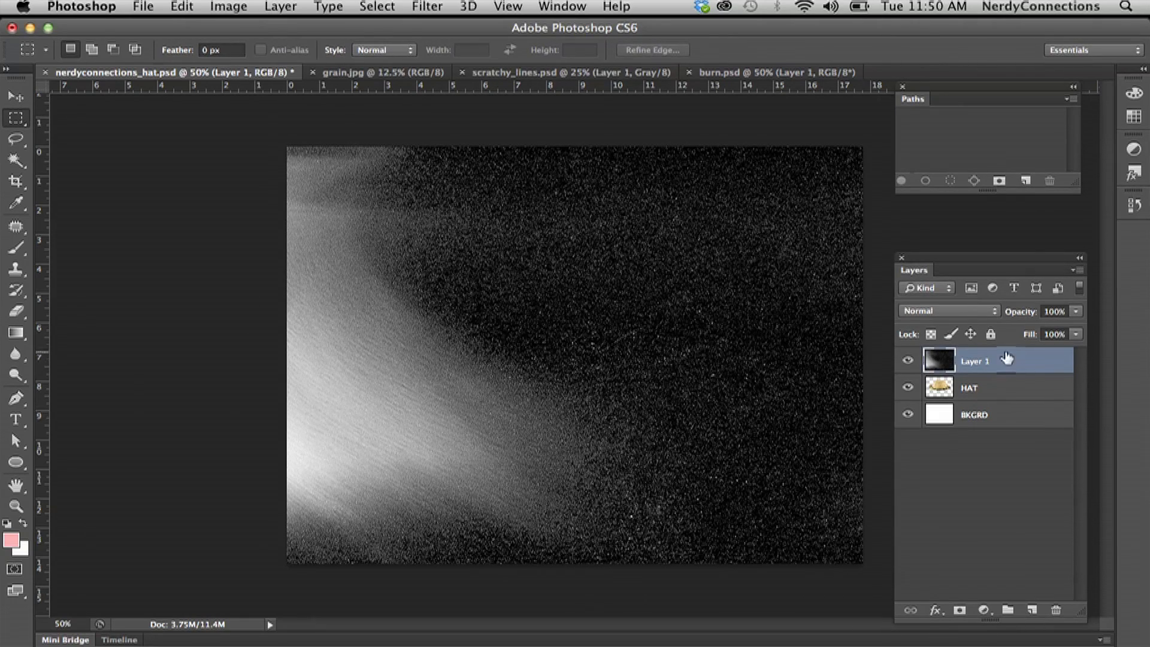
click(949, 312)
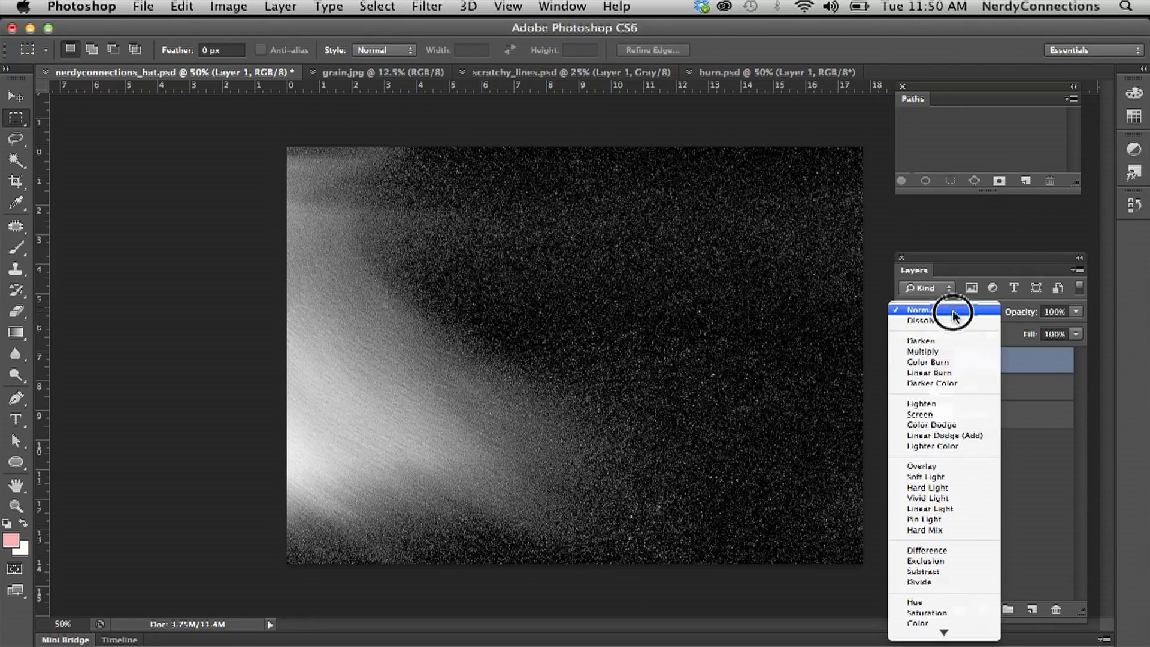
click(921, 466)
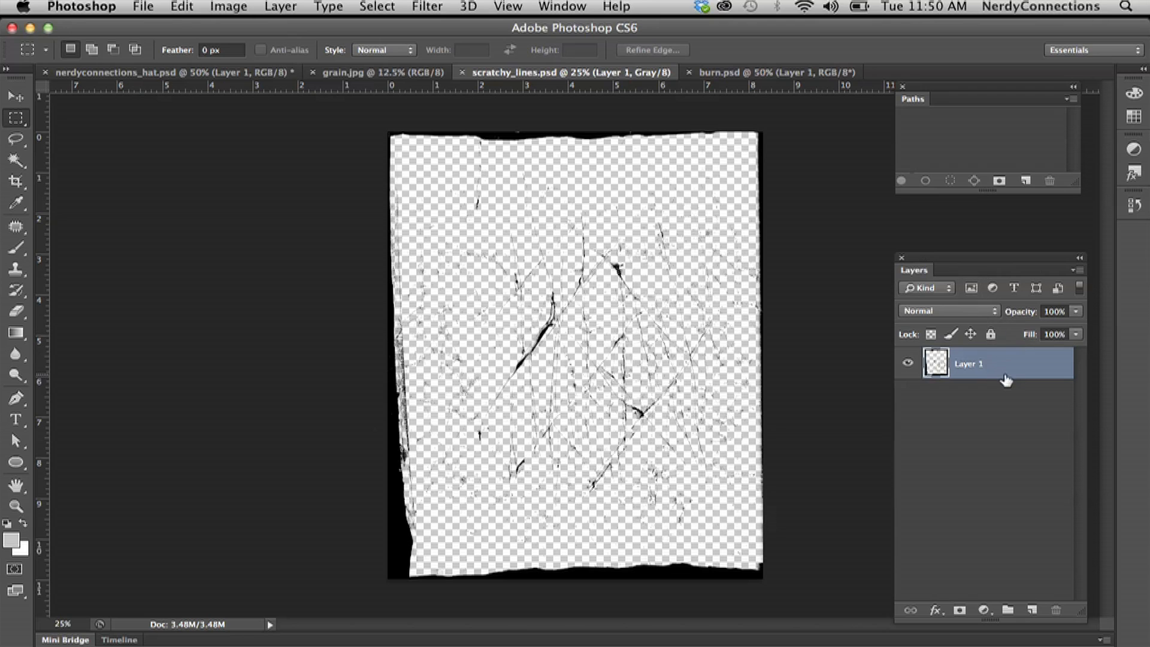
mouse_move(563, 184)
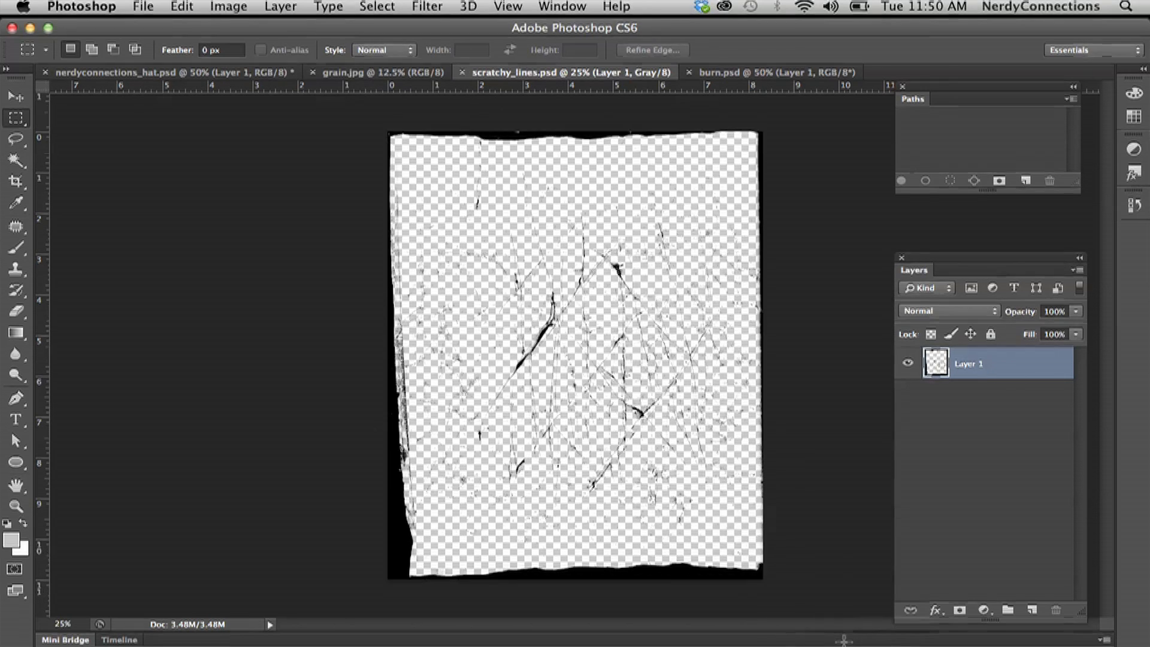
- Copy the whole scratchy lines texture and paste it into the hat document as a new top layer
click(181, 7)
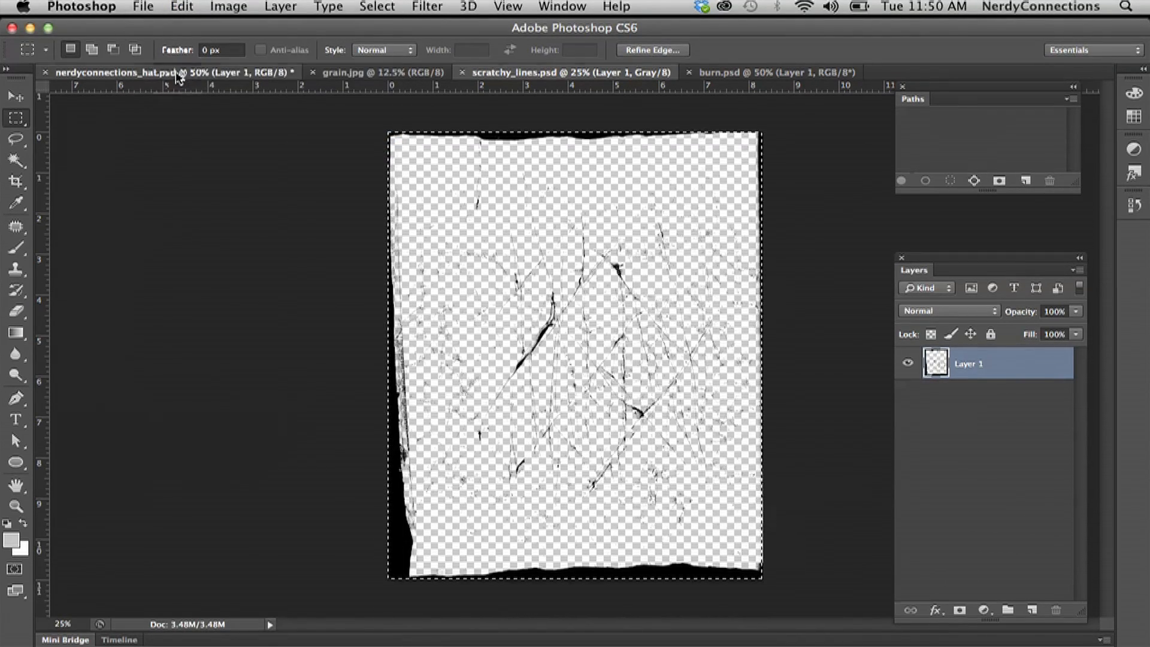
click(182, 7)
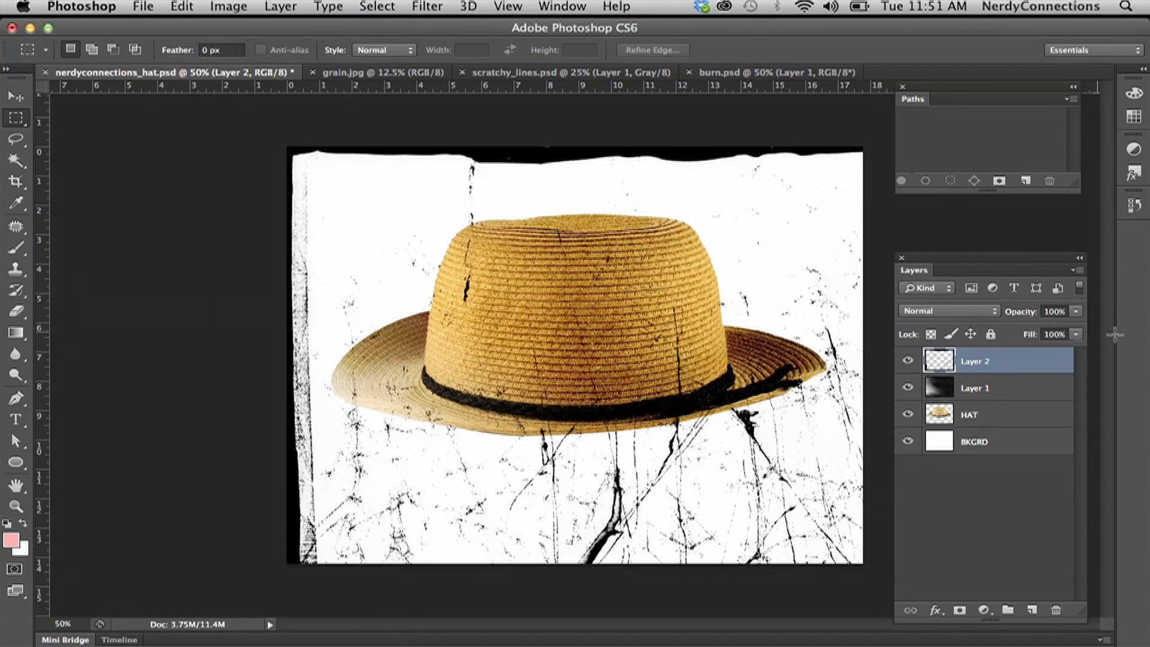
- Free Transform the scratch layer to 50% width/height and rotate it about 90°
click(15, 96)
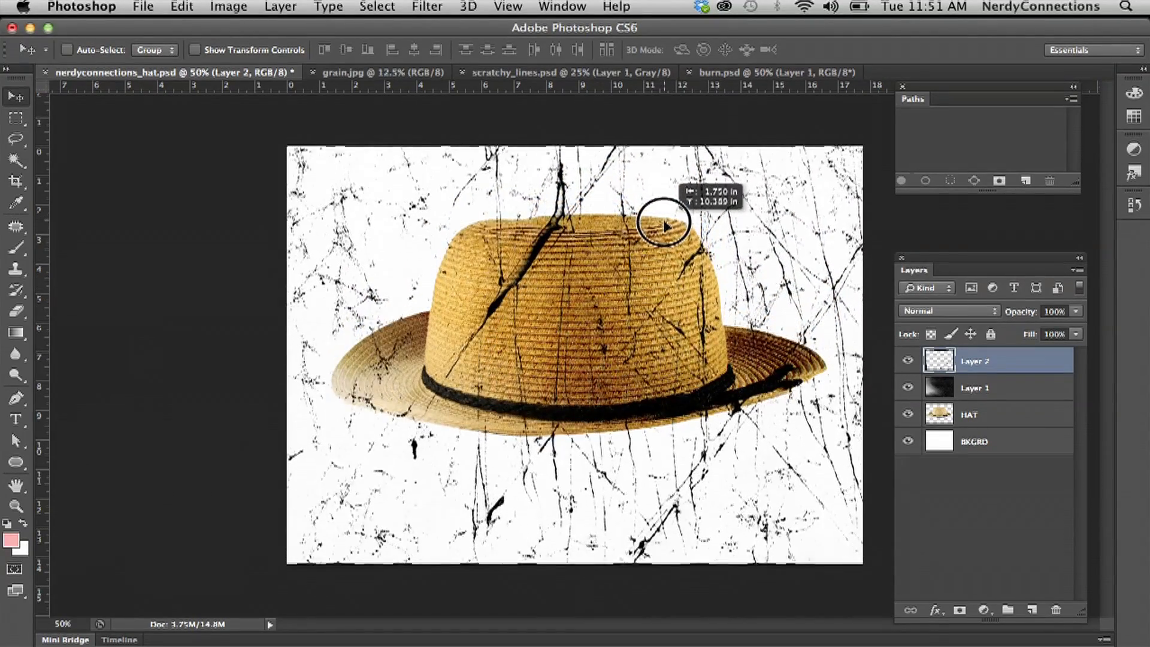
click(181, 7)
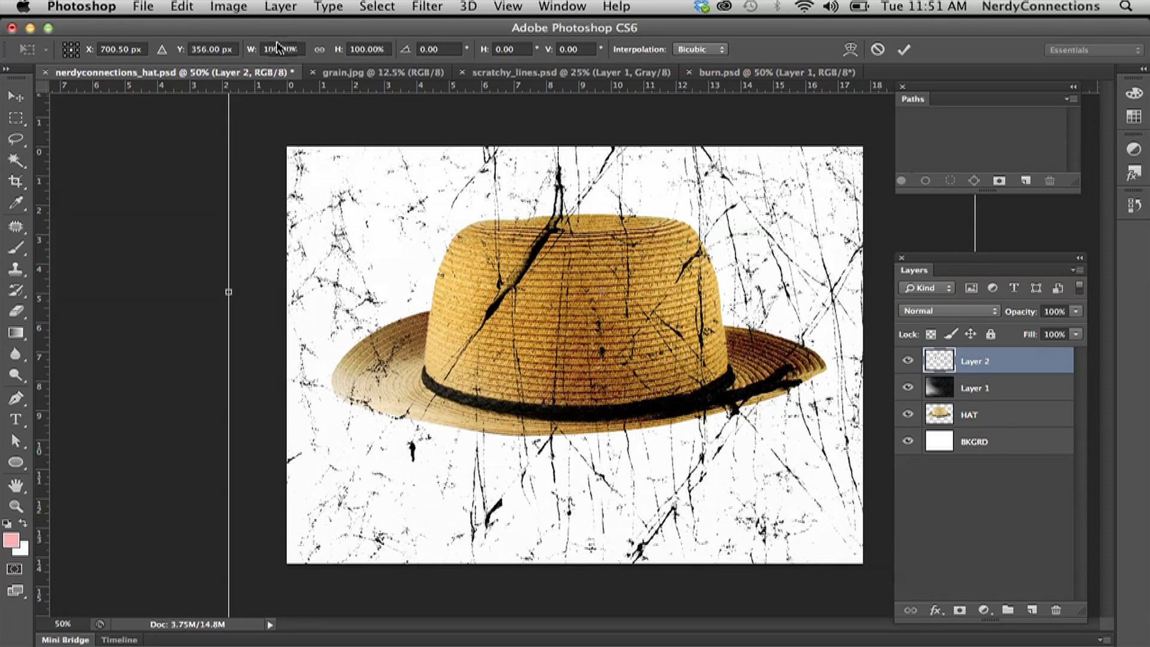
click(276, 49)
text(50)
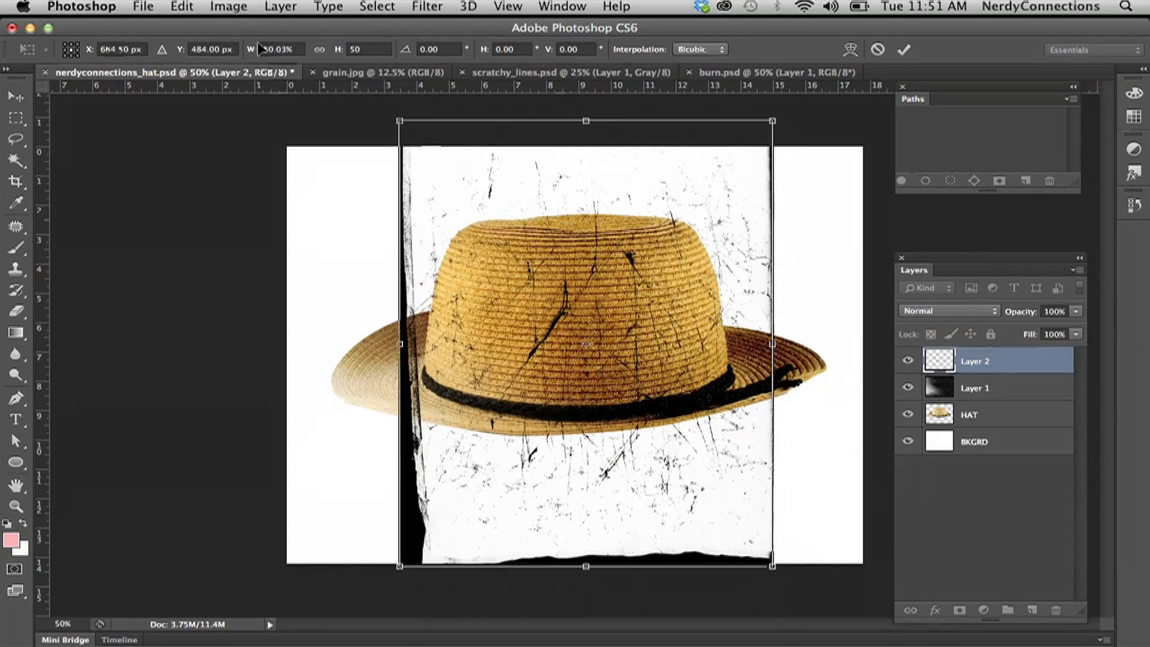
click(181, 7)
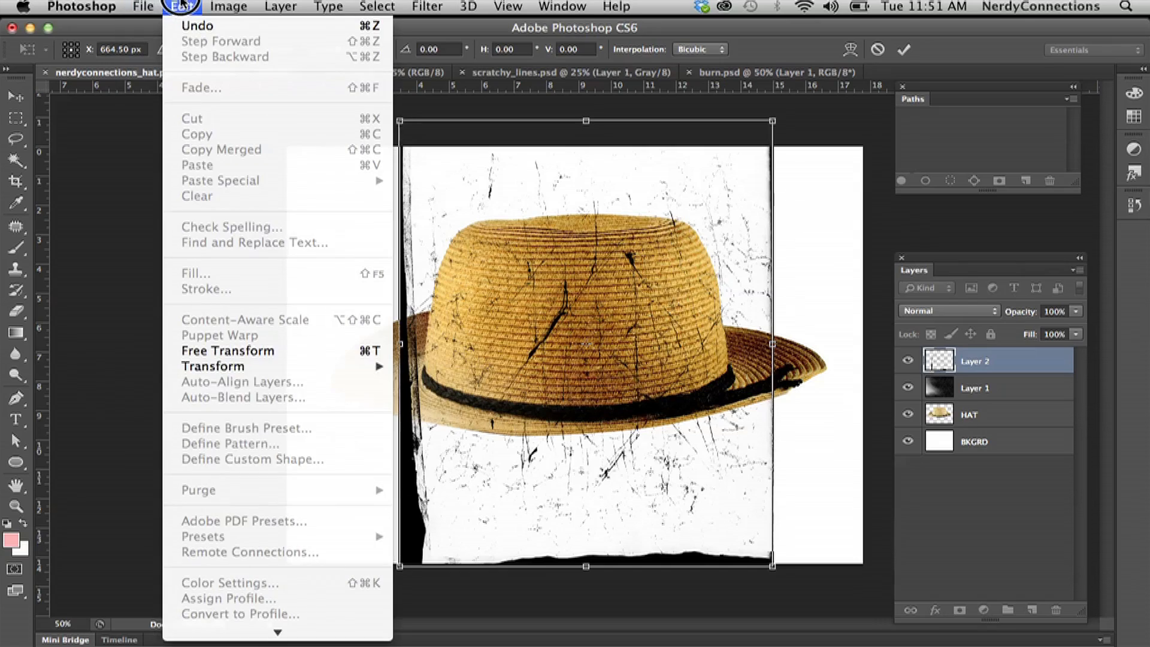
click(228, 351)
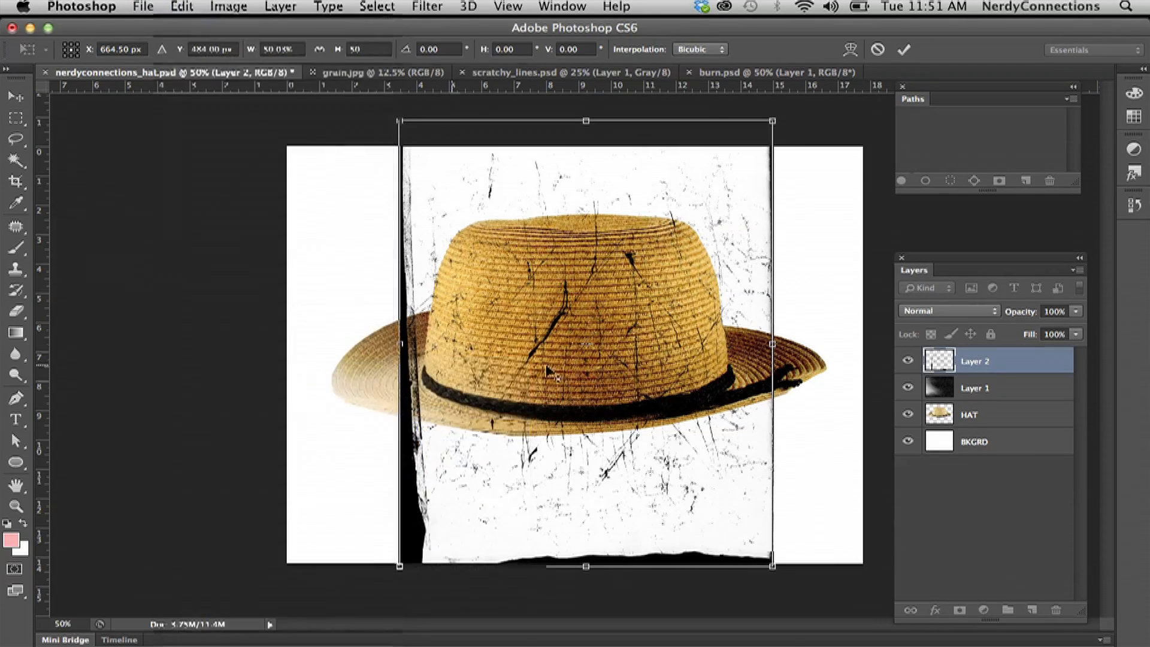
drag(771, 119, 771, 225)
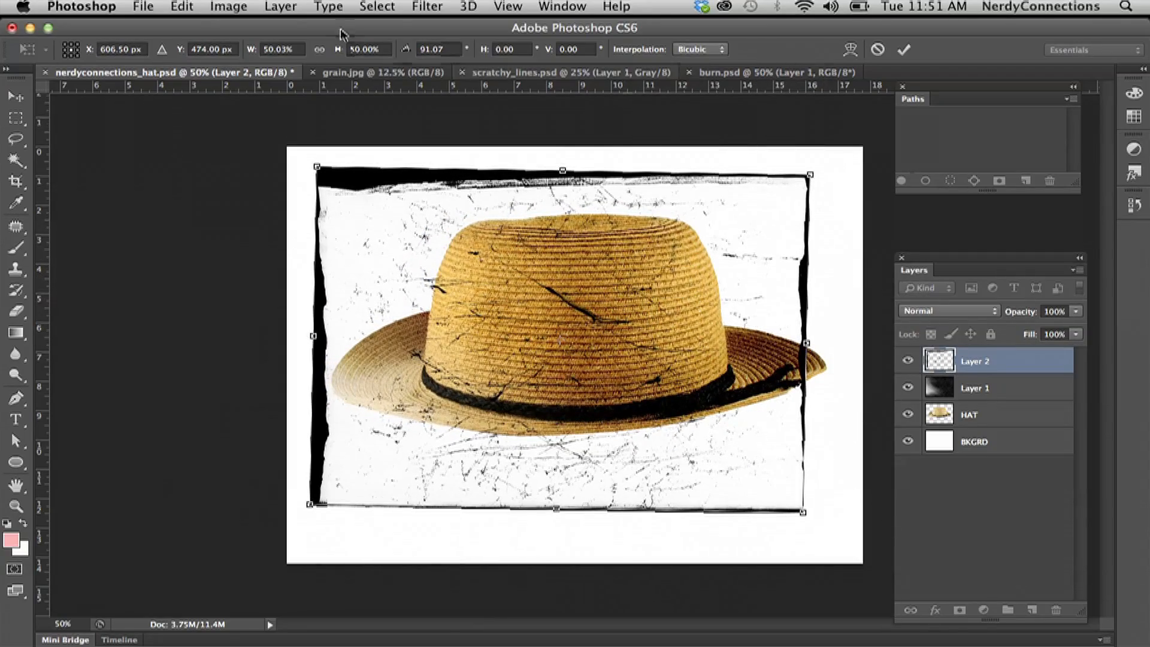
- Enlarge the rotated scratch frame slightly and position its black edges around the hat photo
click(181, 8)
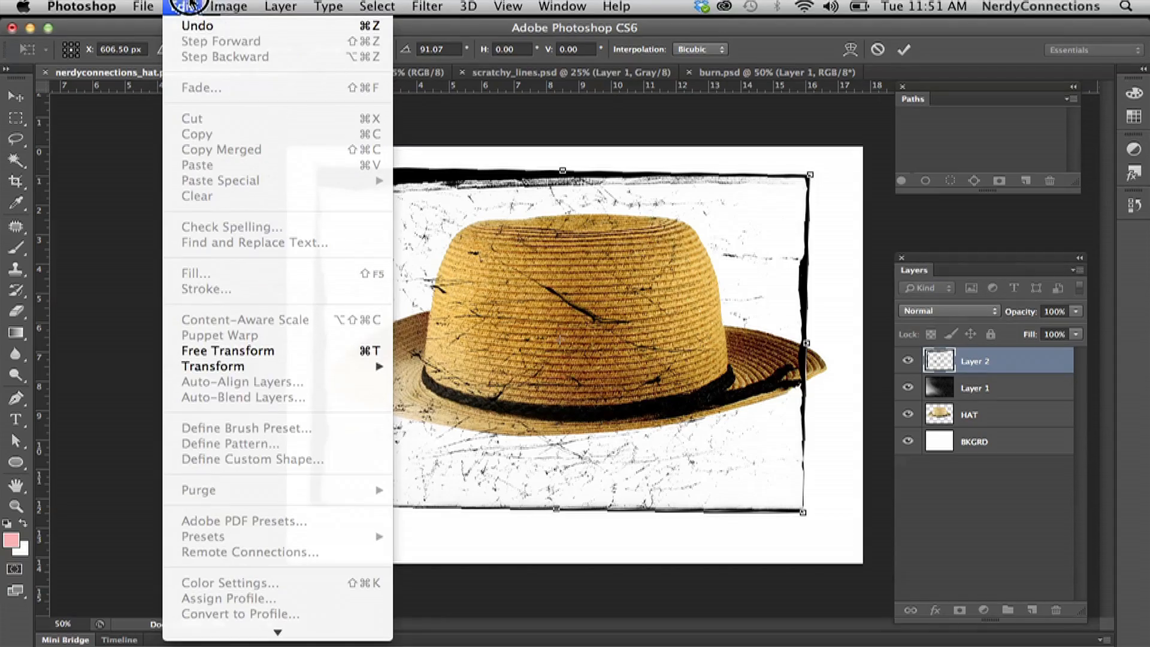
click(227, 351)
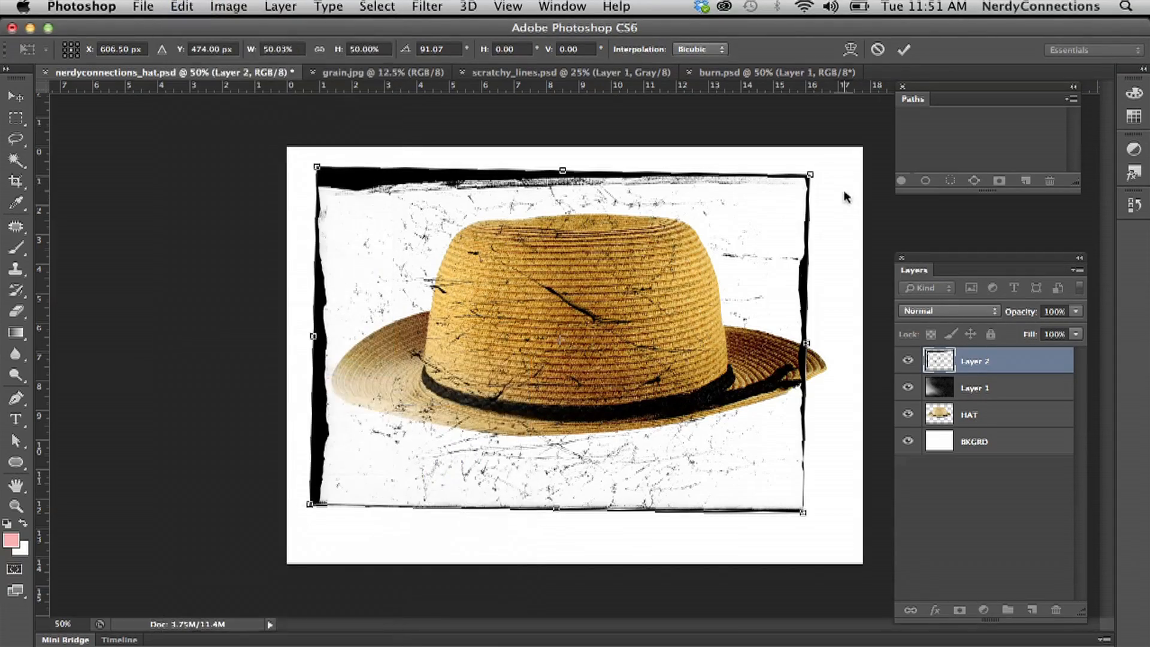
drag(809, 175, 848, 141)
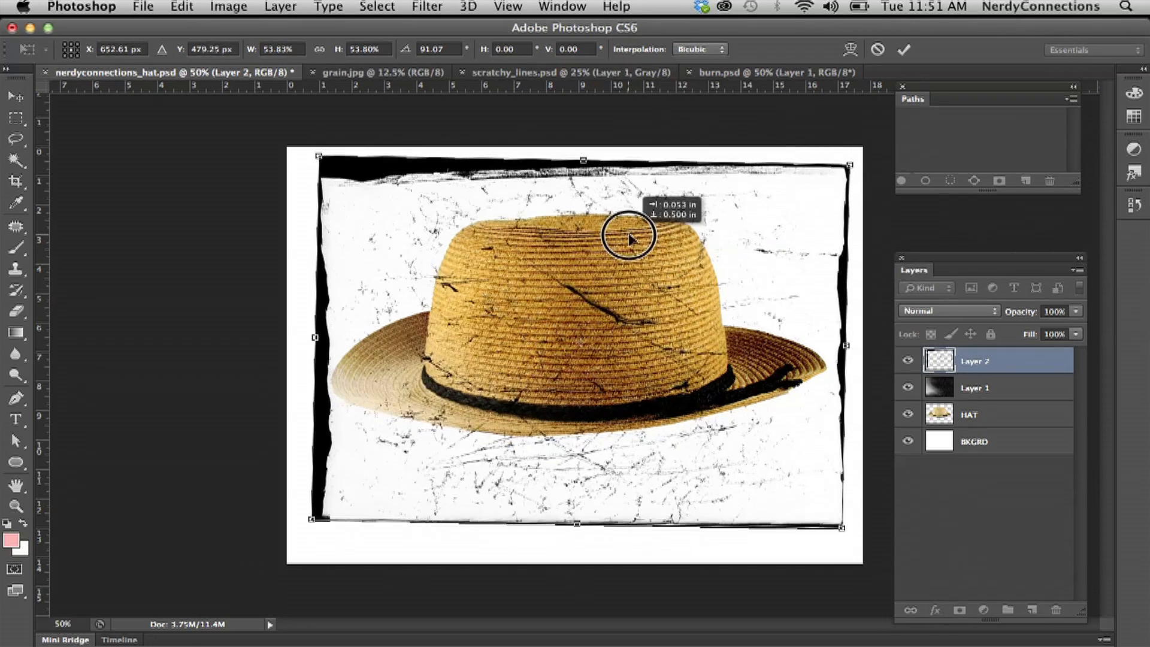
drag(627, 239, 632, 246)
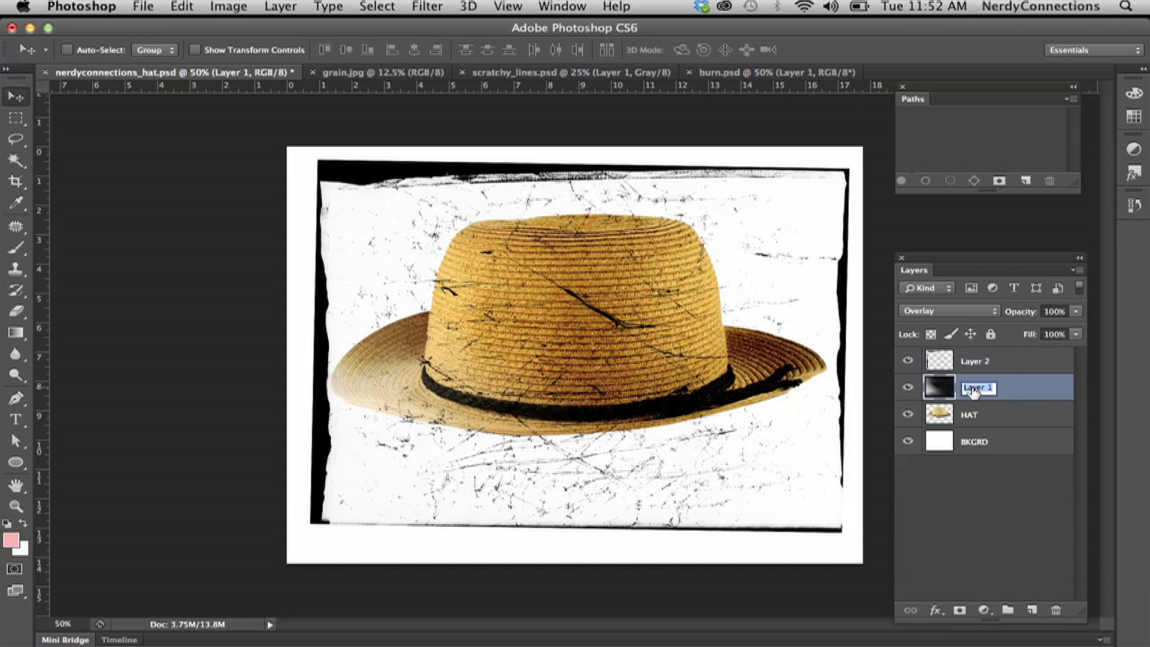
- Rename the texture layers 'grain' and 'lines' and clip both onto the HAT layer
text(grain)
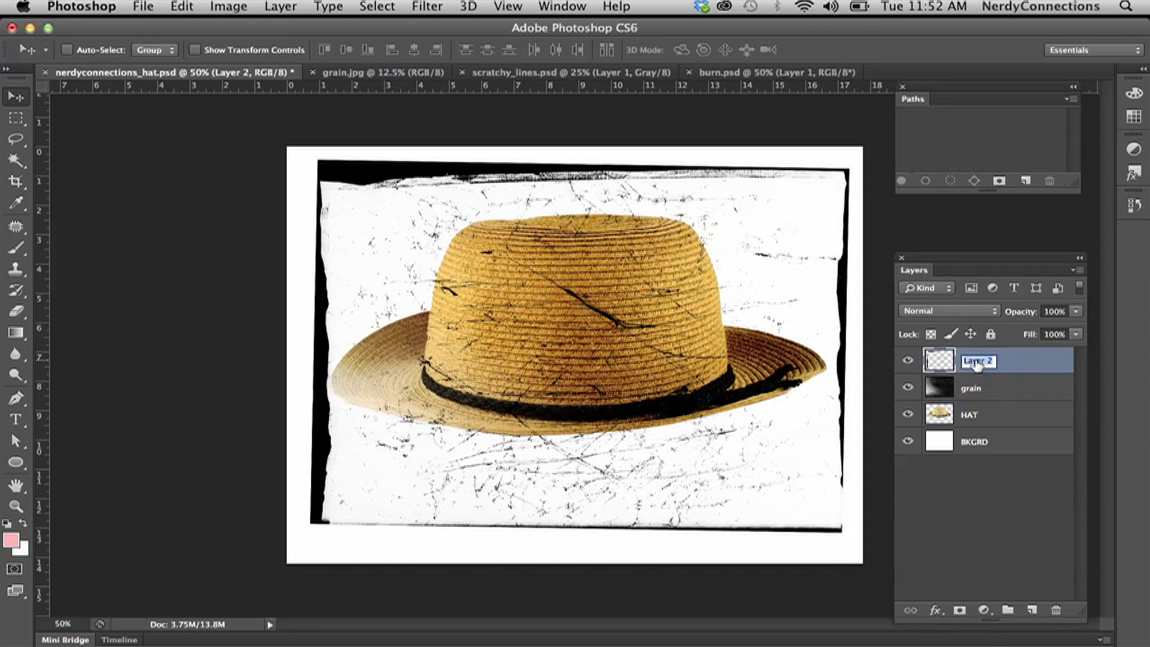
text(lines)
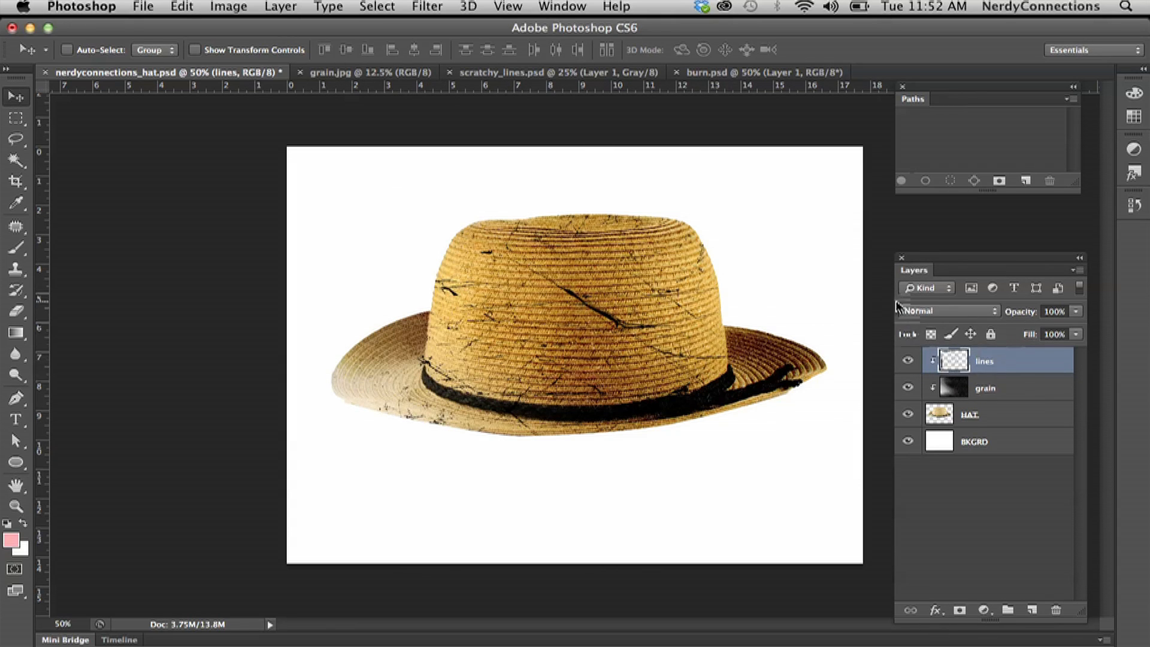
- Set the lines layer to Multiply blend mode at 72% opacity for subtler scratches
click(946, 310)
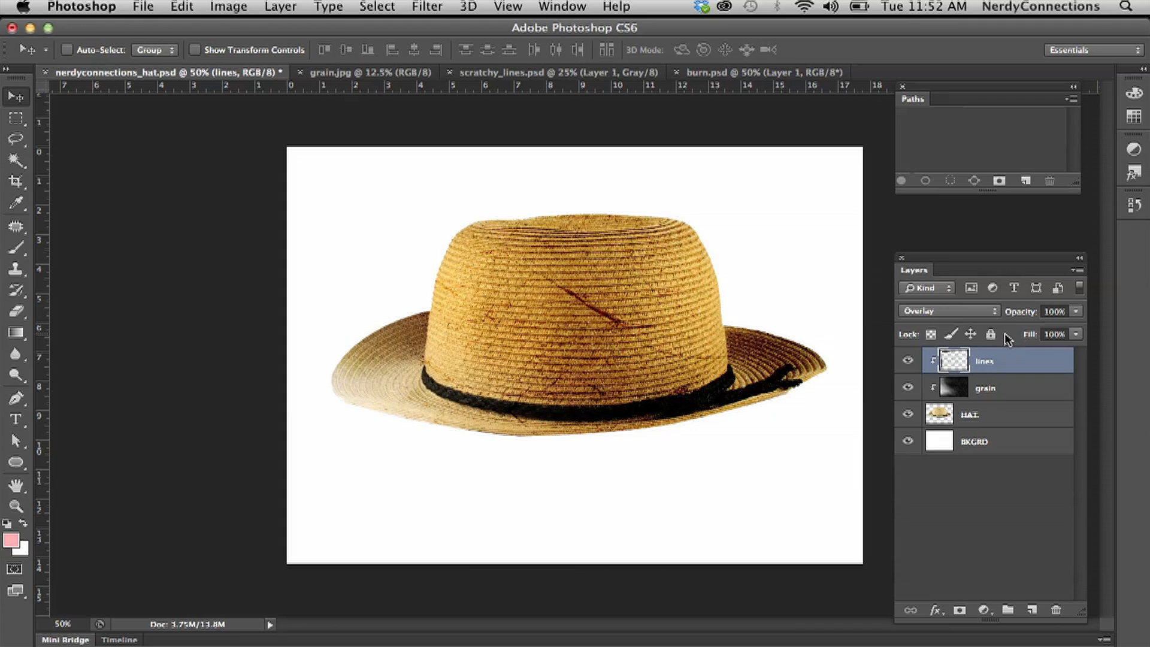
click(946, 310)
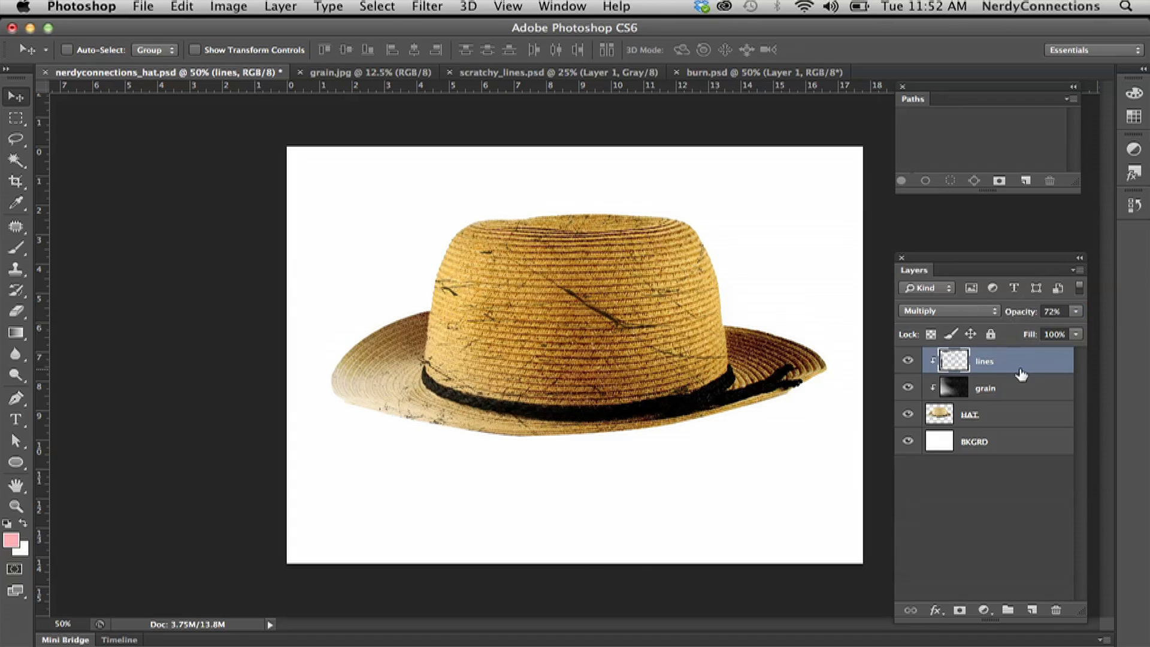
mouse_move(1004, 377)
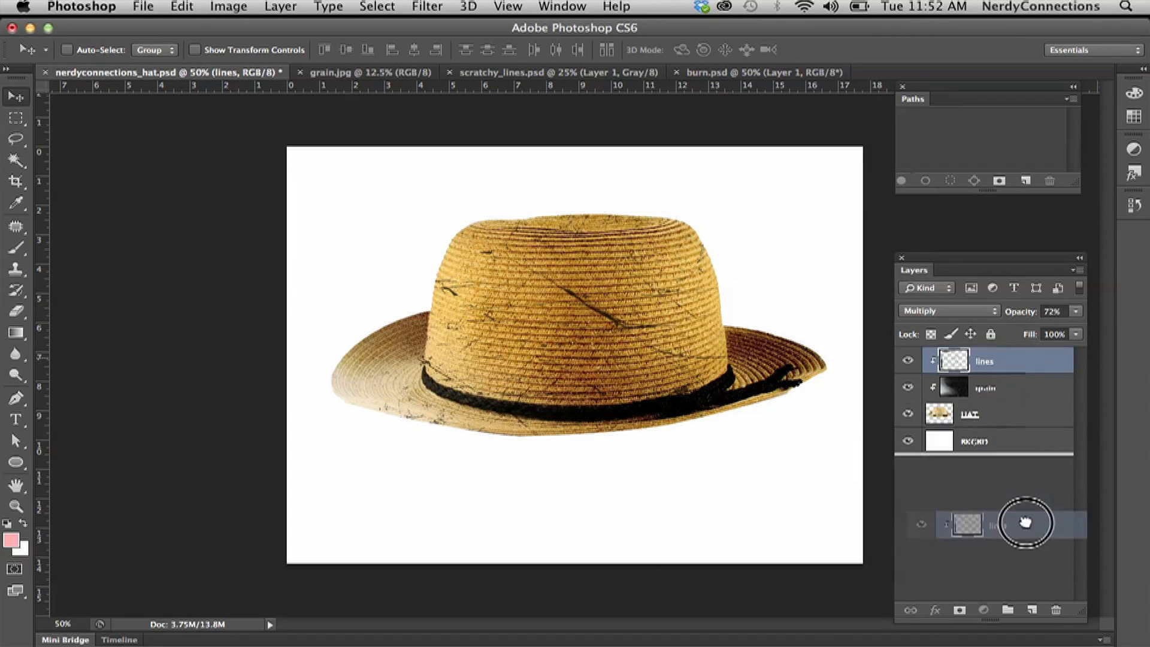
- Duplicate the lines layer as 'lines copy' and flip it vertically for a second set of scratches
click(1034, 610)
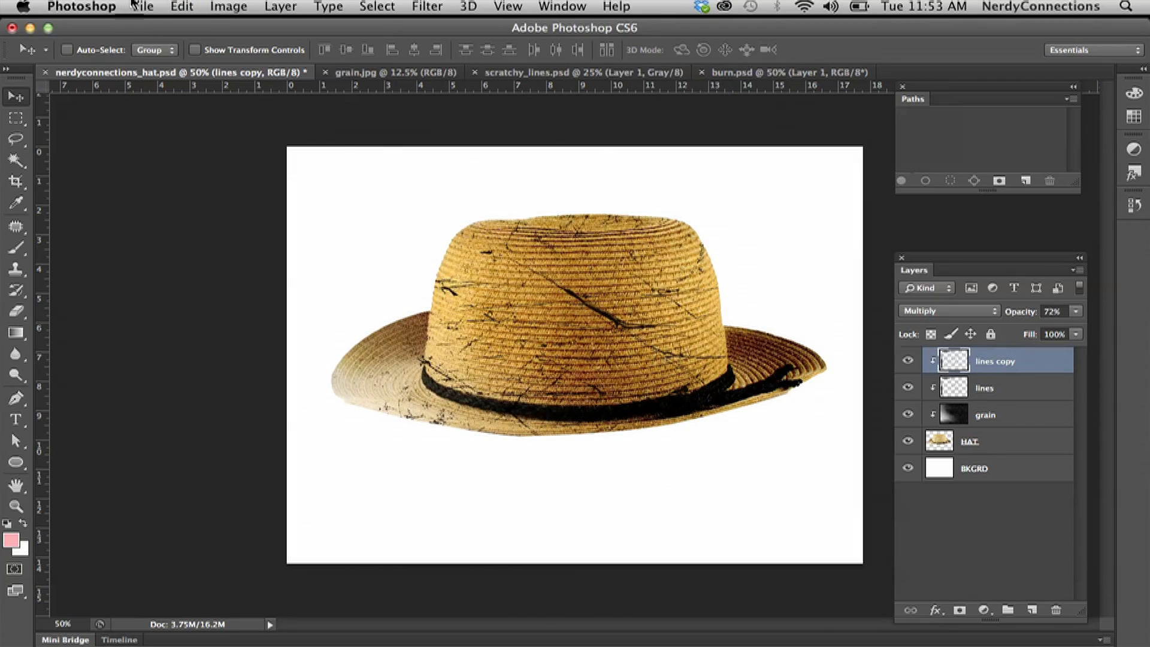
click(181, 8)
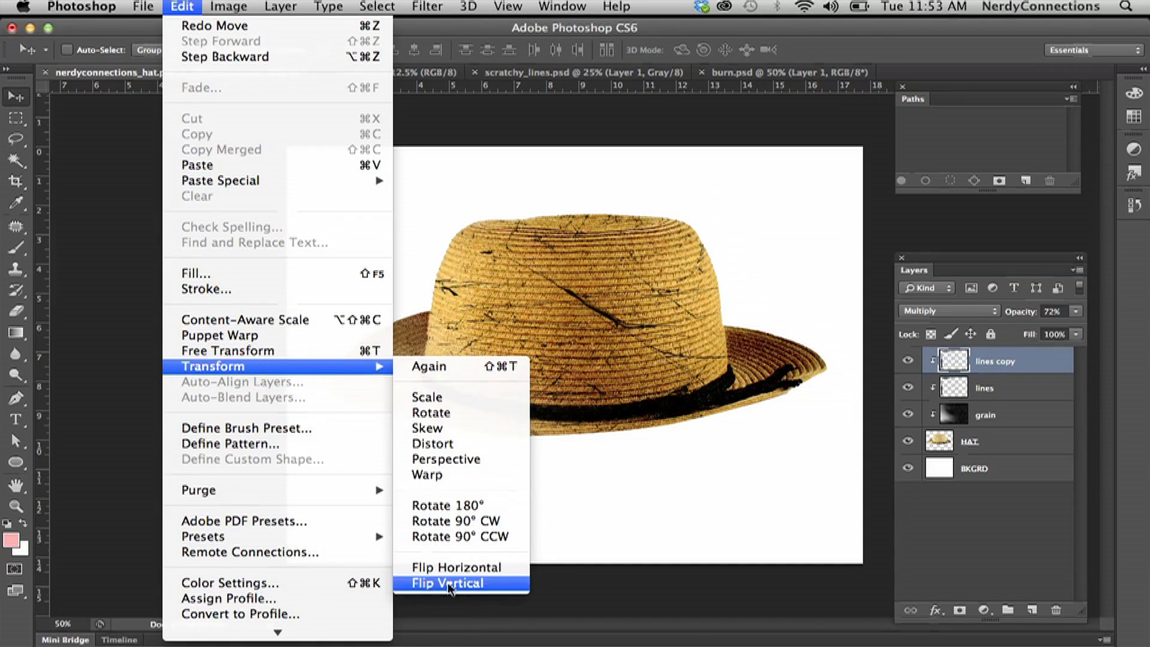
click(446, 582)
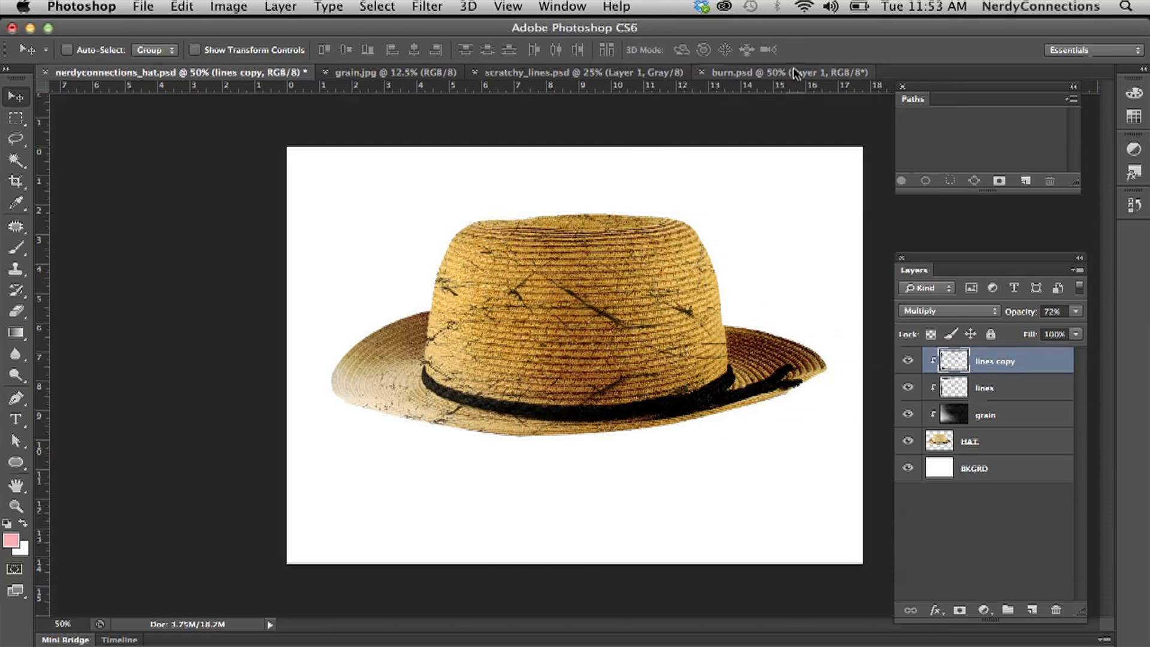
- Copy the burn.psd texture and paste it into the hat document as a new top layer
click(771, 72)
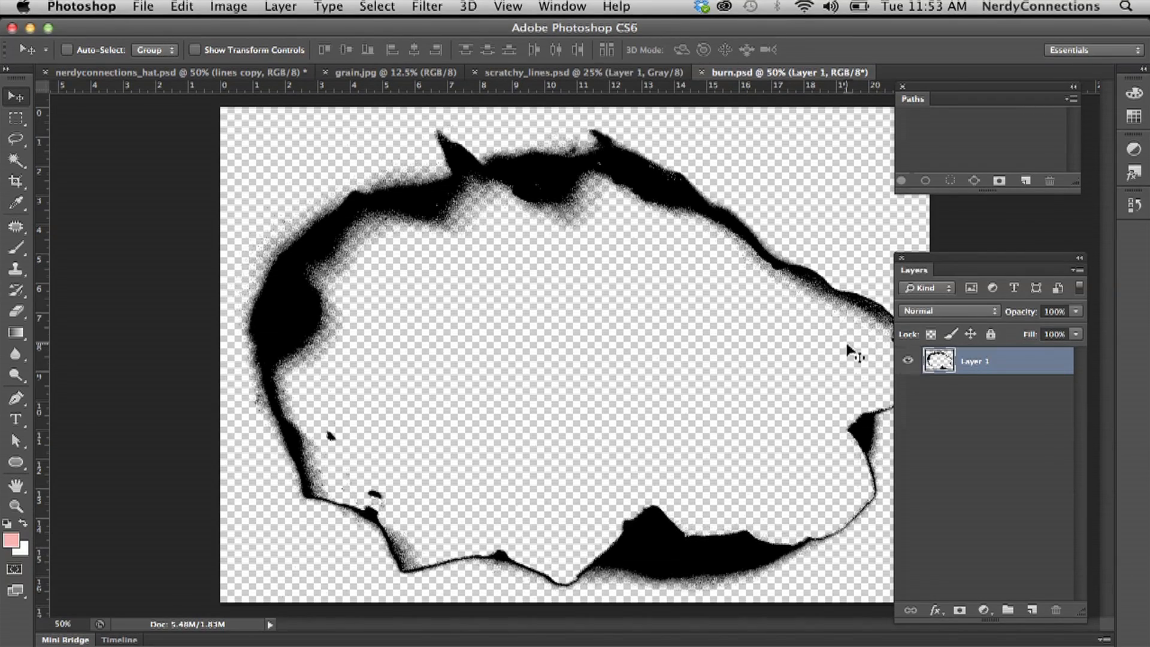
click(15, 117)
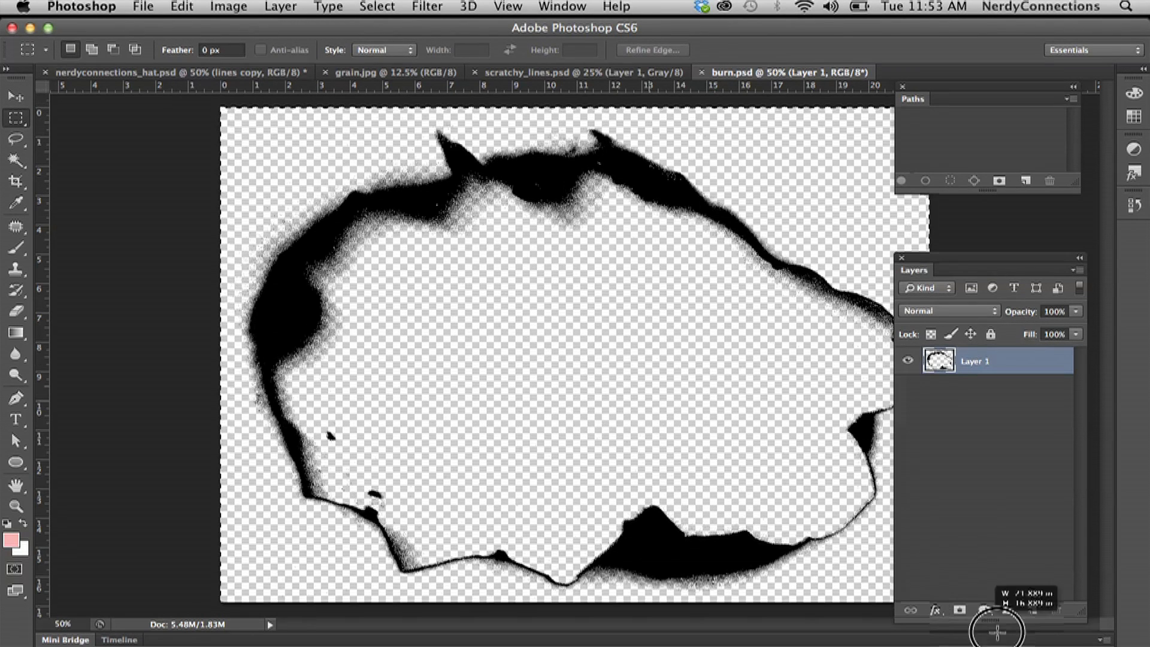
click(227, 8)
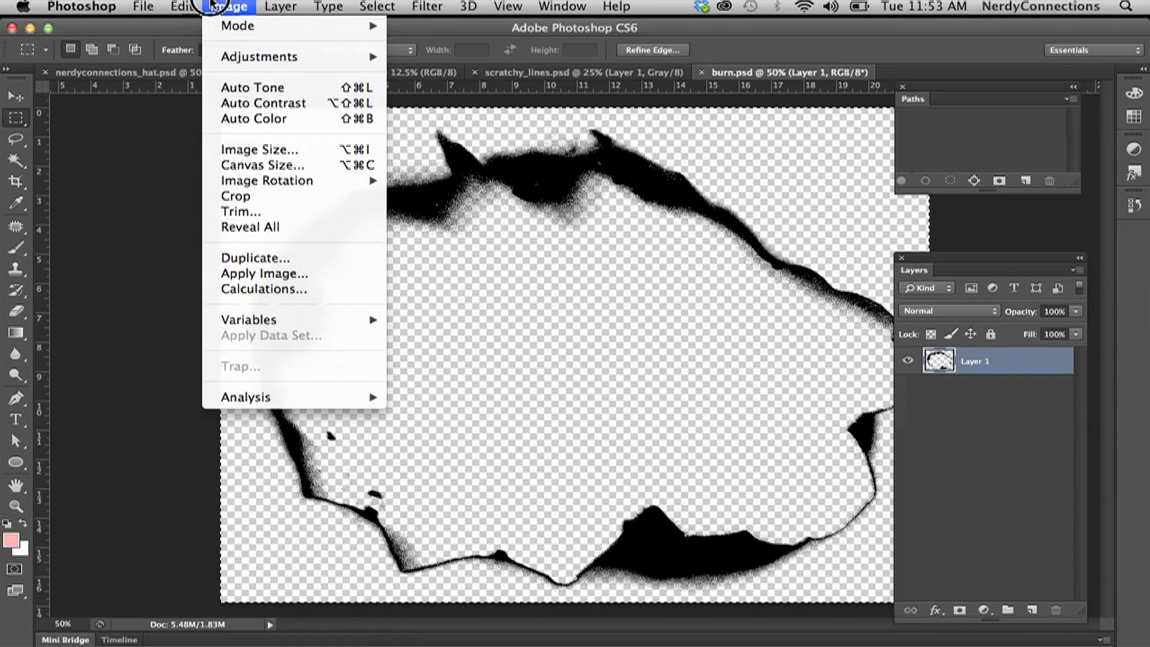
click(535, 100)
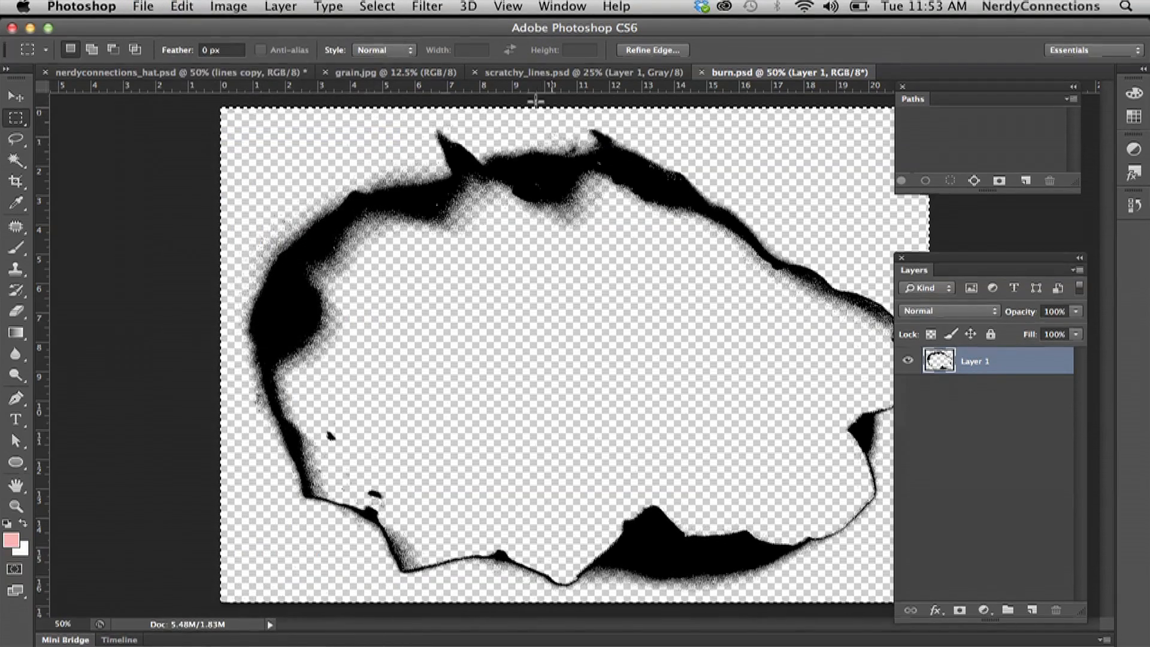
click(110, 72)
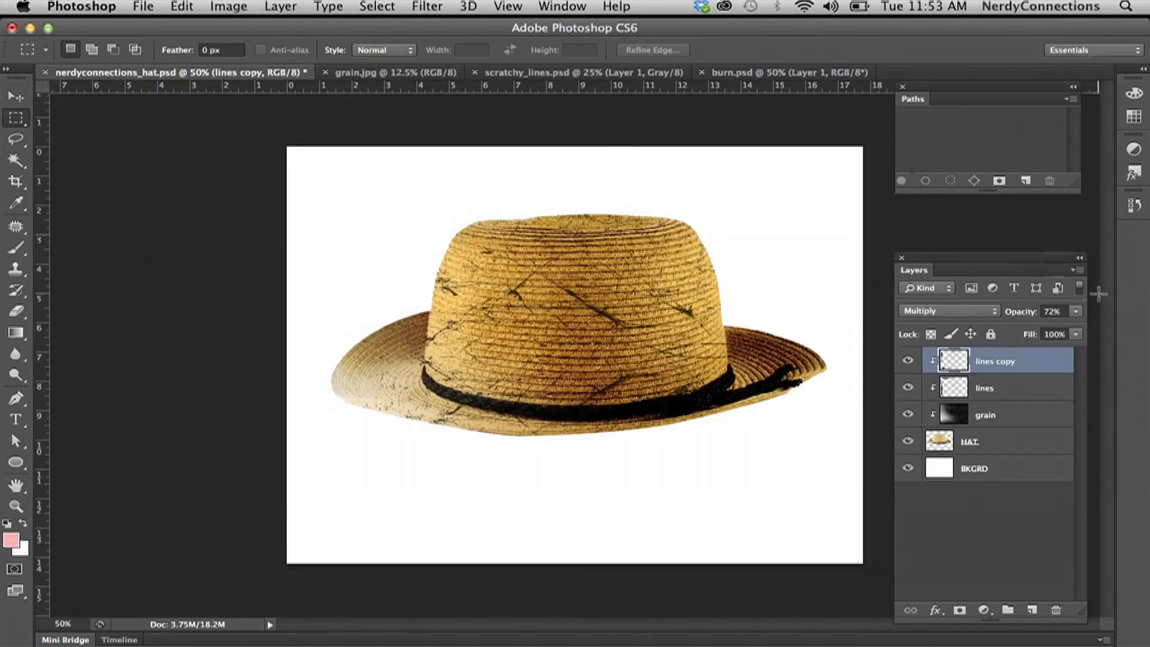
click(181, 8)
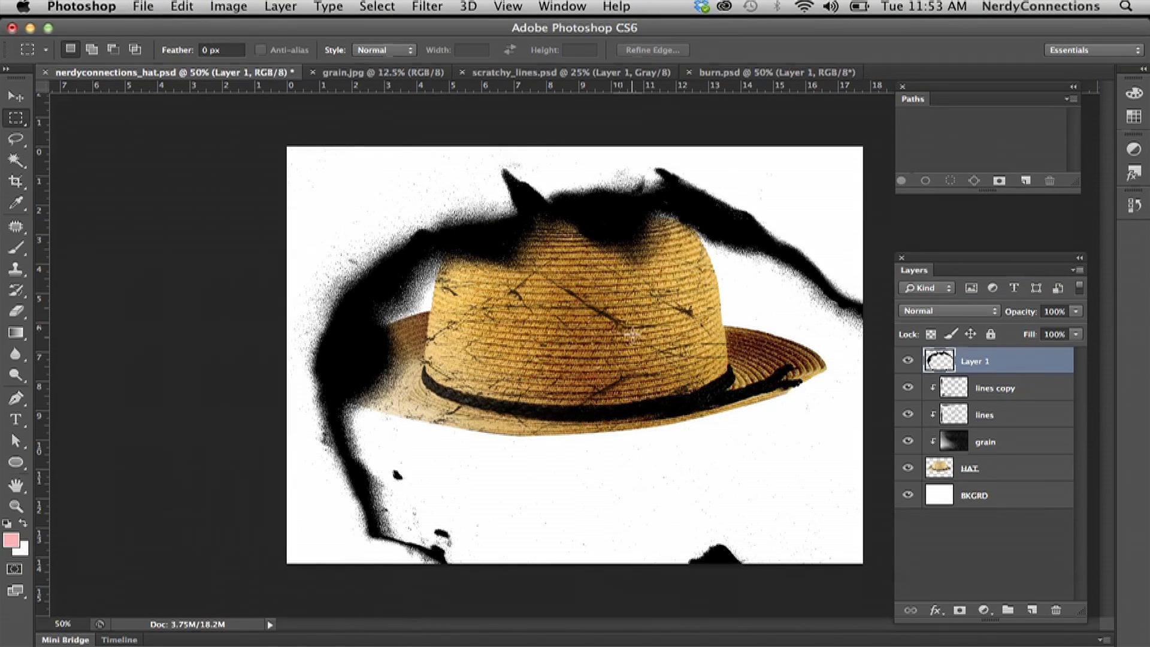
- Free Transform the burn layer down to about 28% and place it on the hat's crown
click(181, 6)
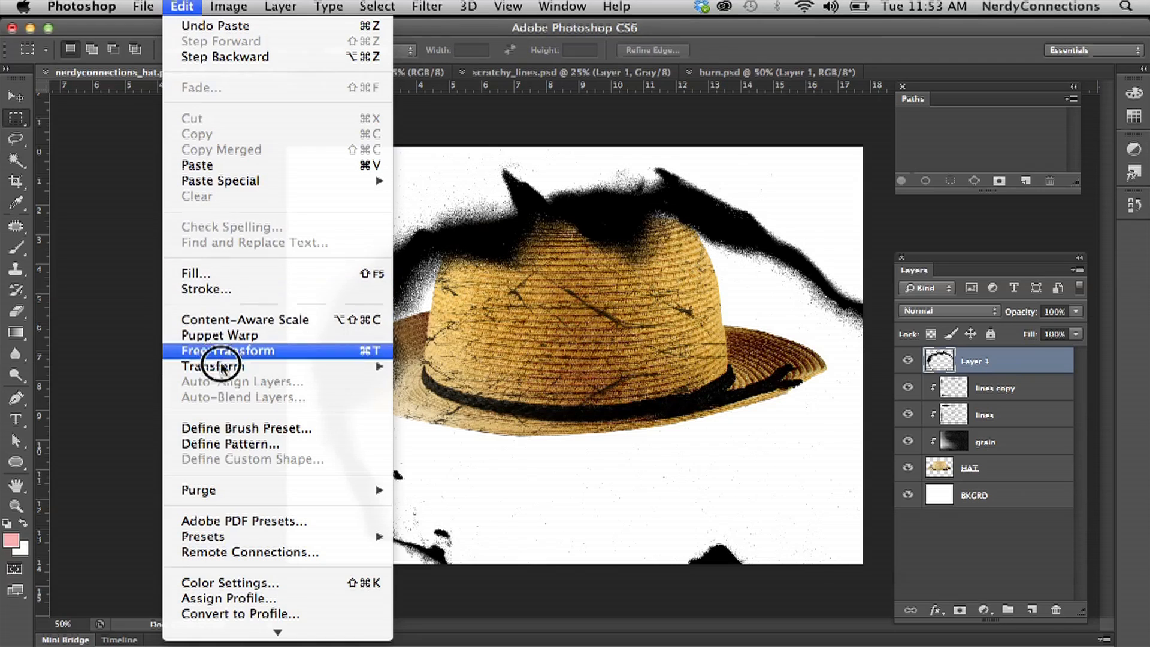
click(226, 351)
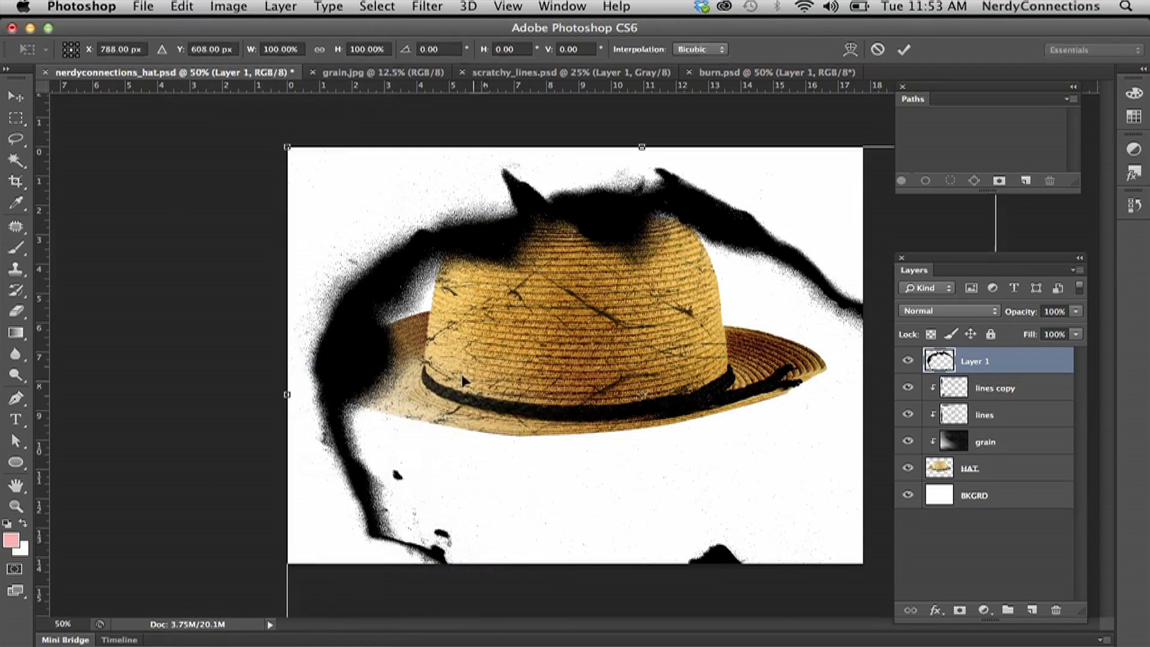
drag(286, 146, 344, 192)
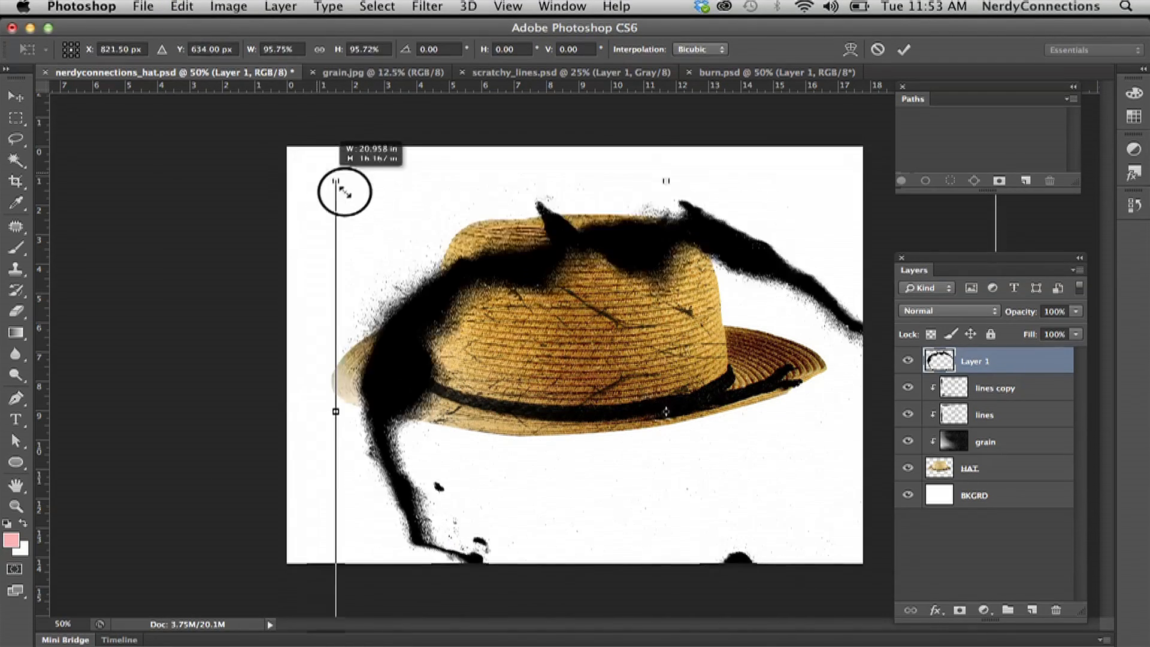
drag(344, 191, 594, 393)
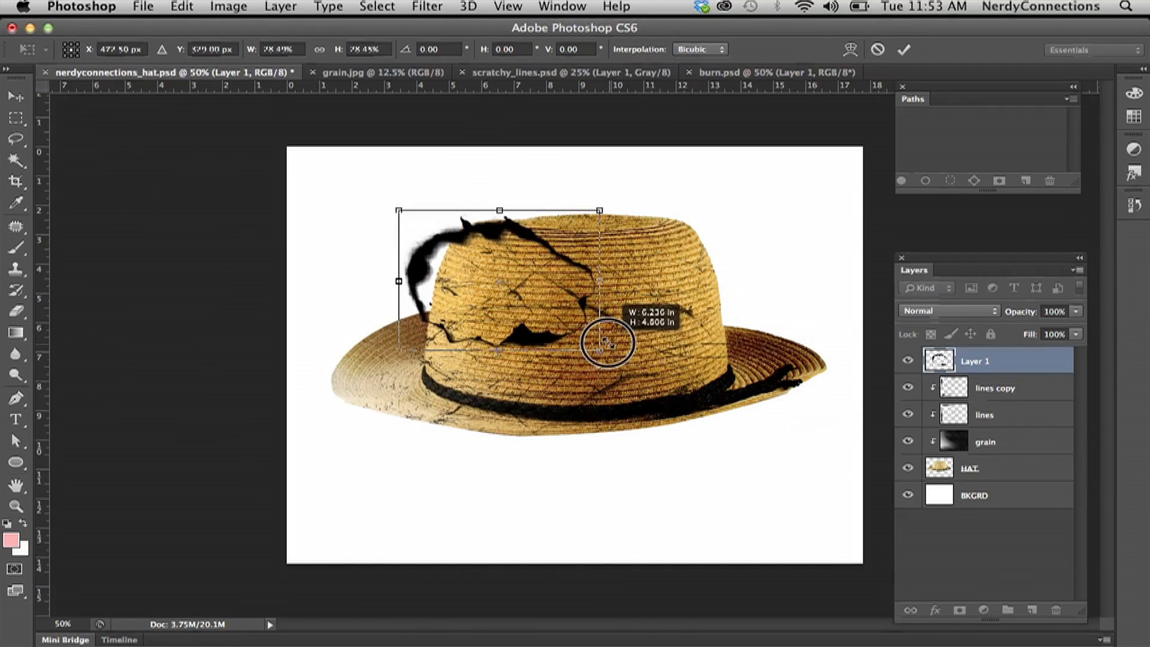
drag(607, 343, 535, 257)
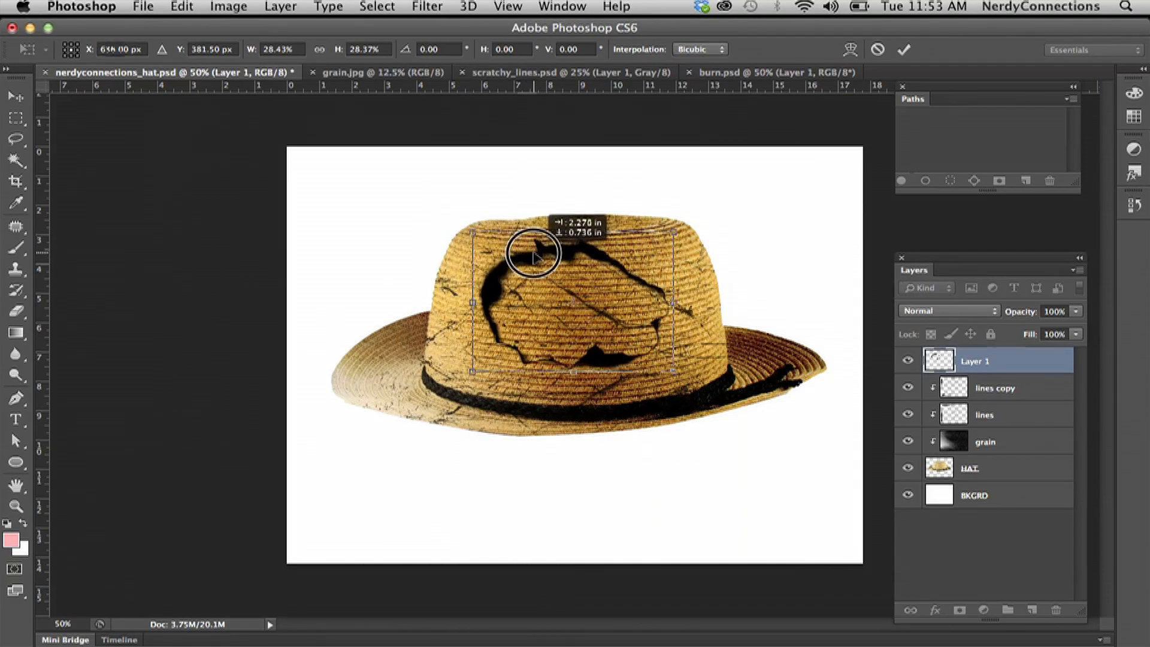
click(903, 49)
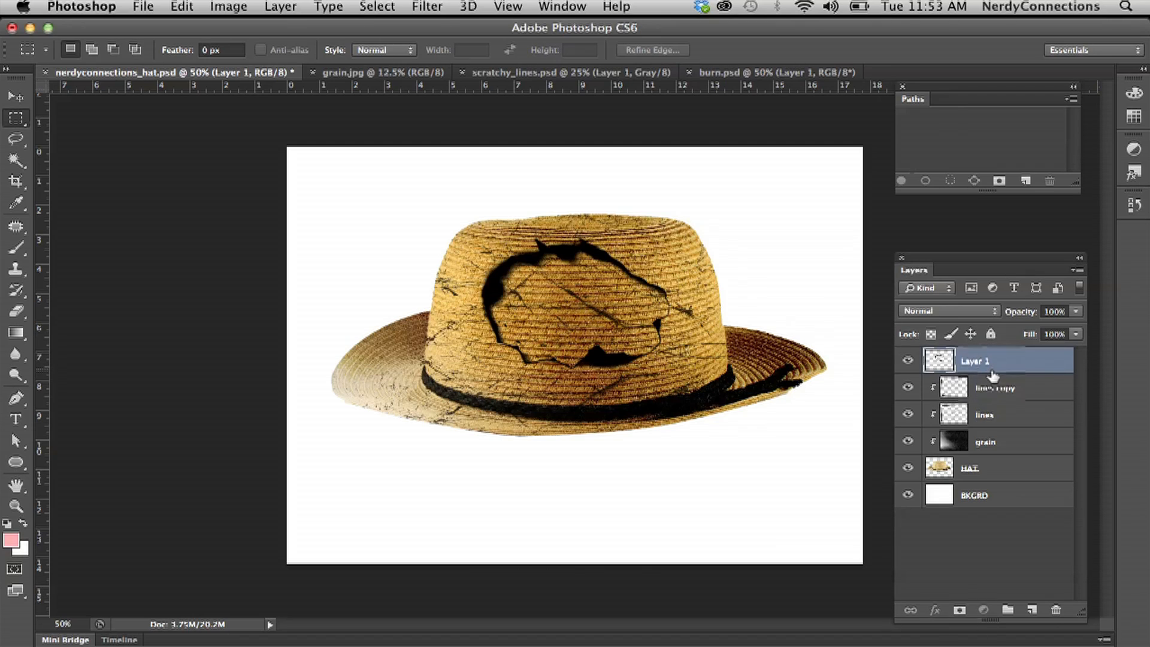
- Rename Layer 1 to 'burn', clip it to the hat and set its blend mode to Overlay
double_click(992, 361)
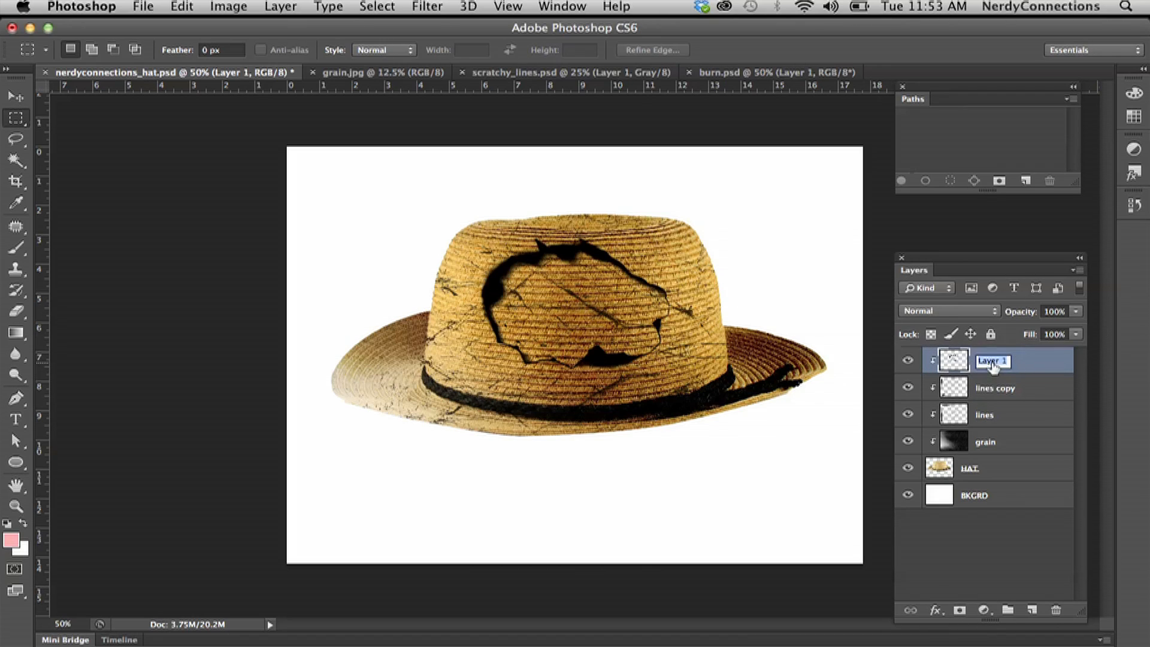
text(burn)
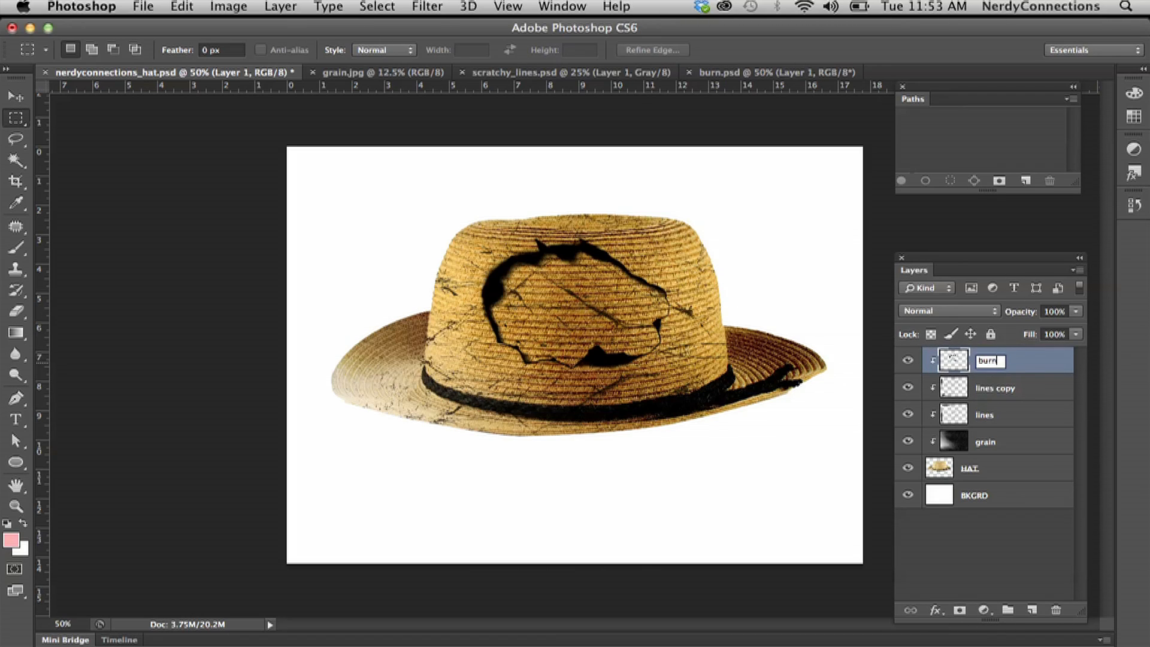
click(949, 310)
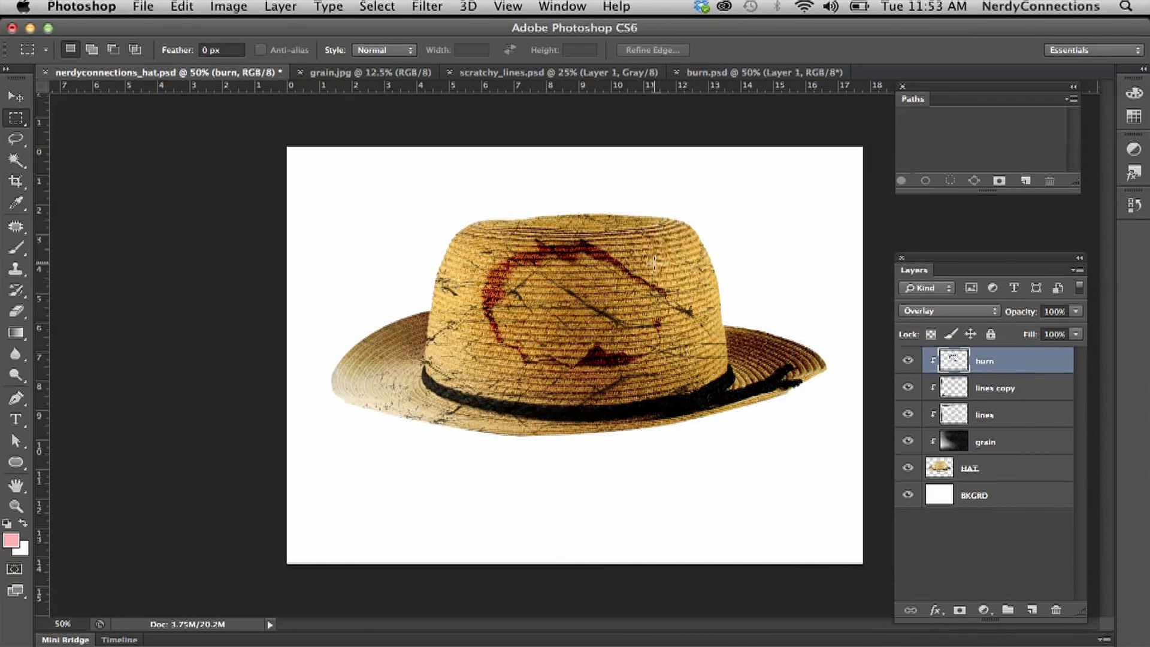
click(12, 96)
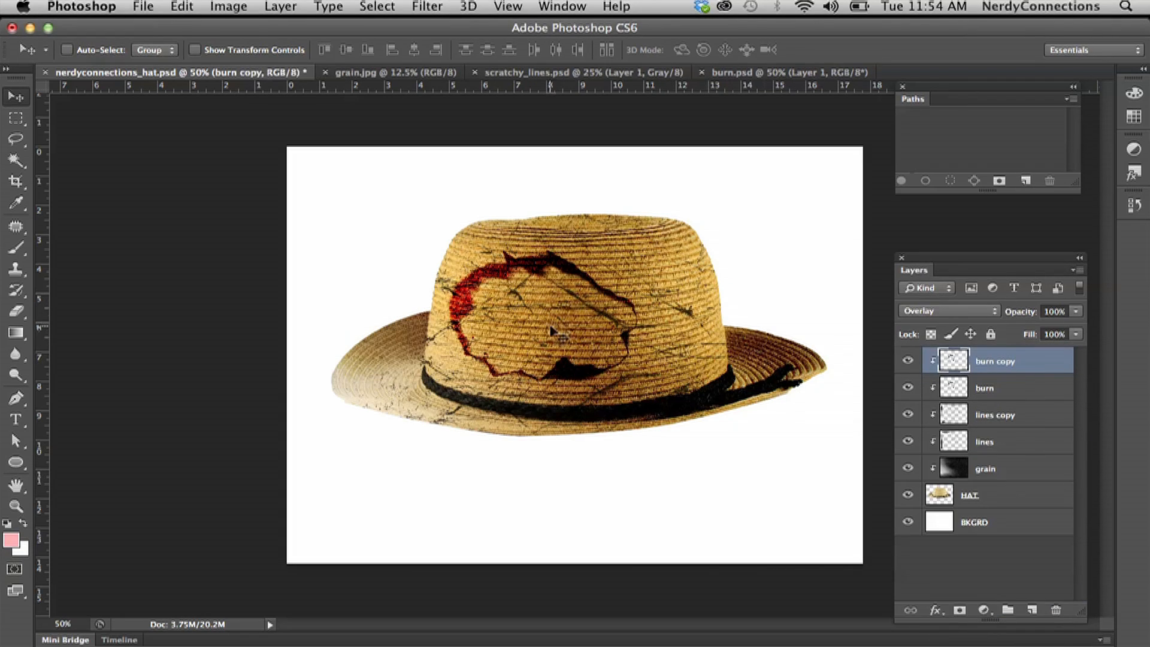
- Rotate and reposition the burn copy across the crown, then settle its blending on Soft Light
click(143, 7)
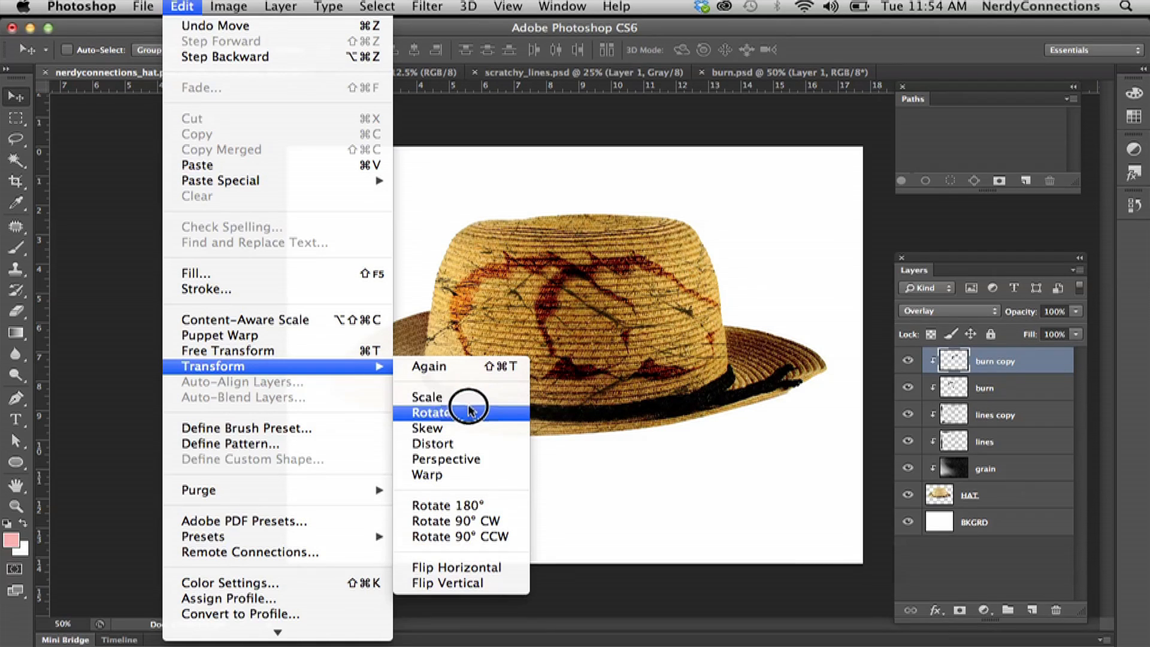
click(432, 412)
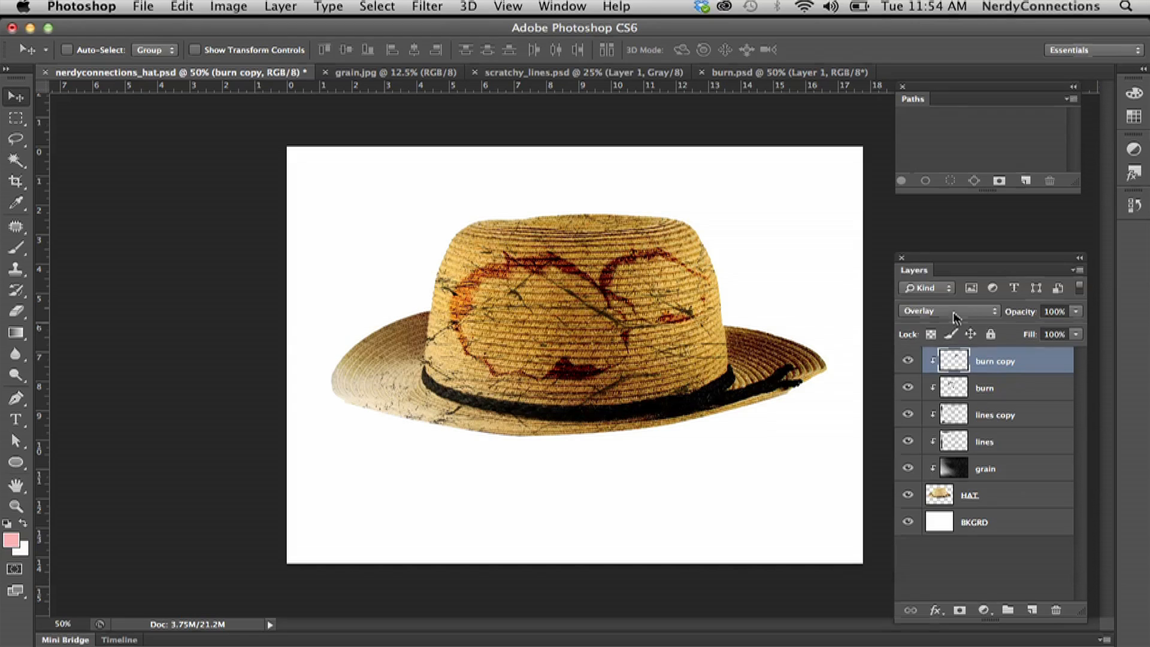
click(949, 310)
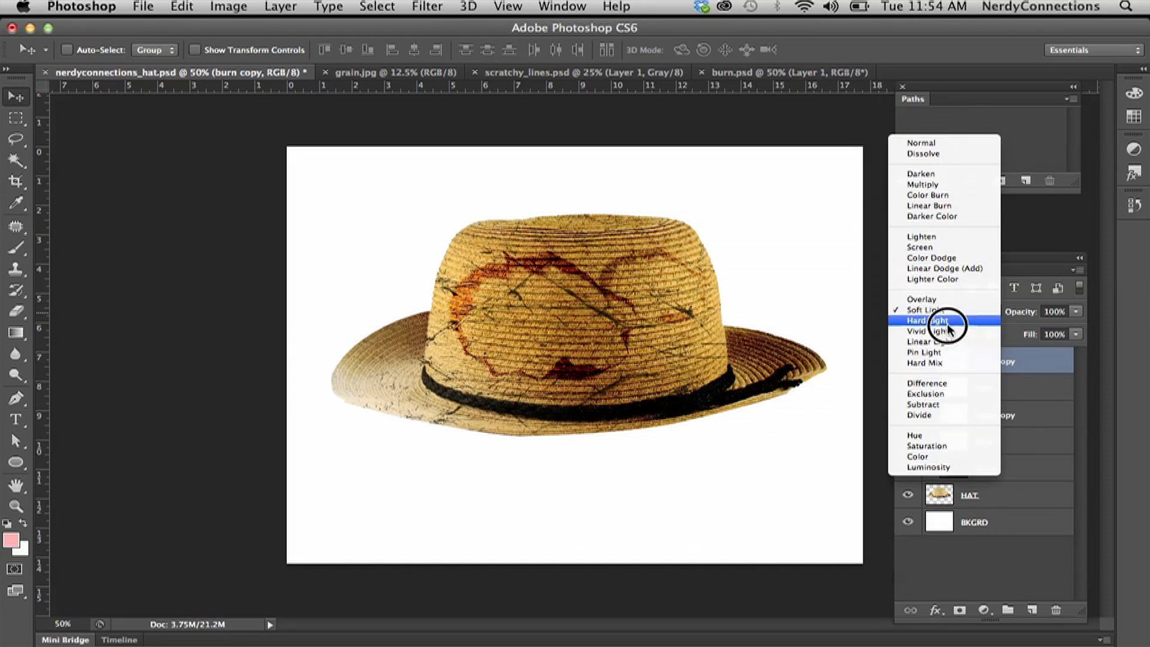
click(926, 321)
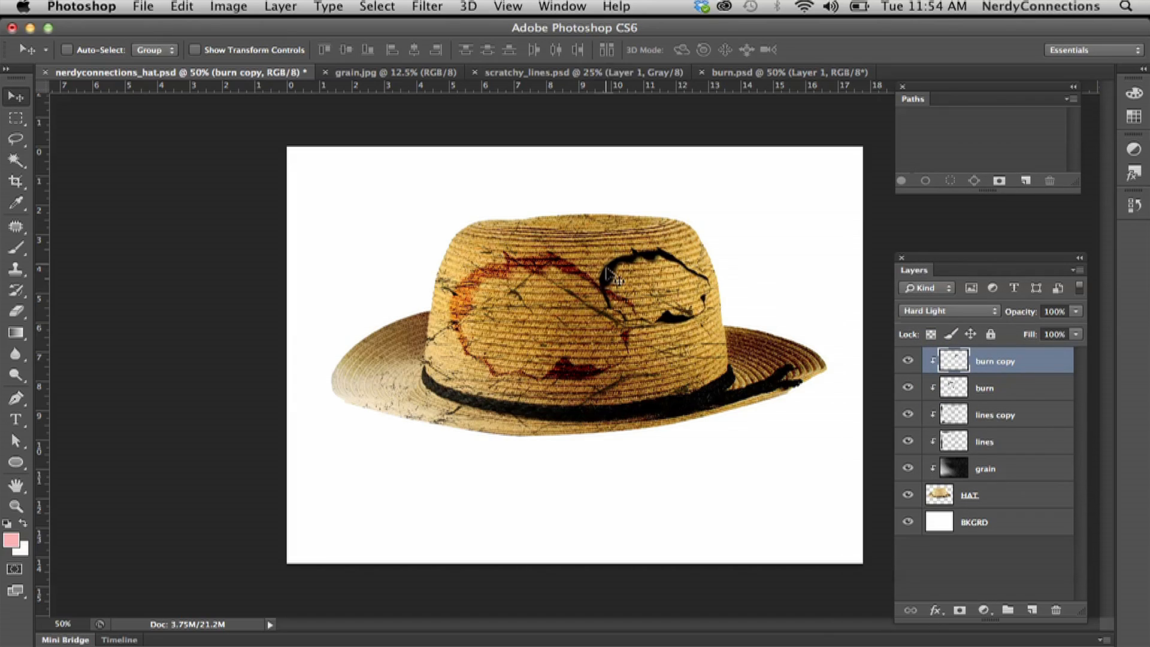
click(949, 310)
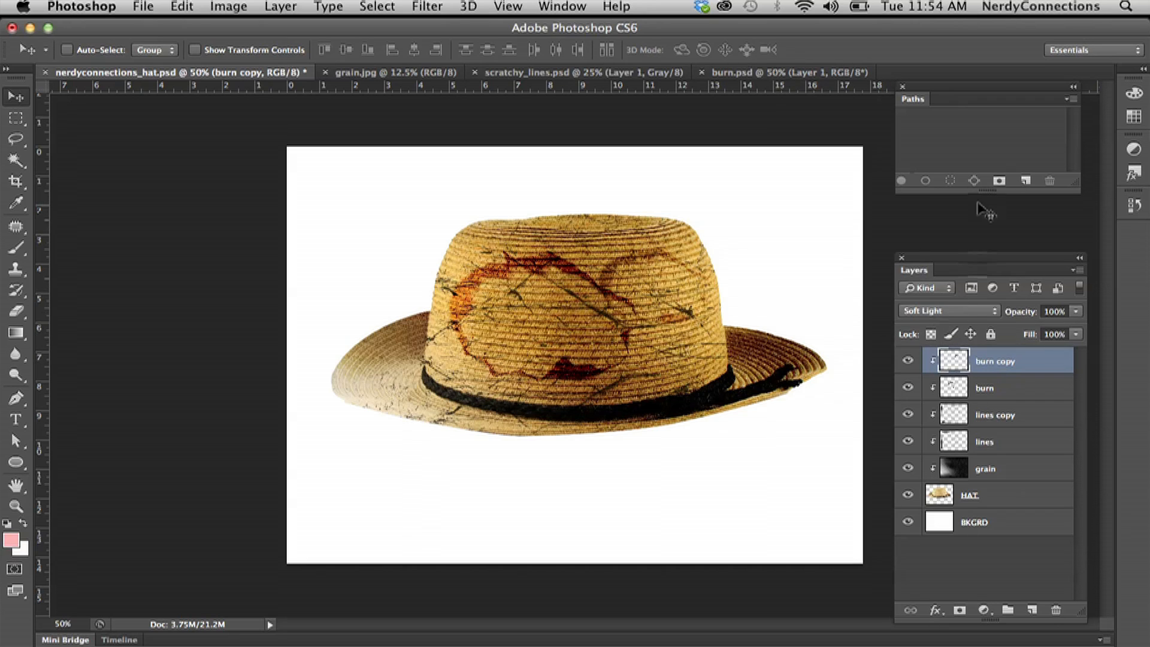
click(562, 7)
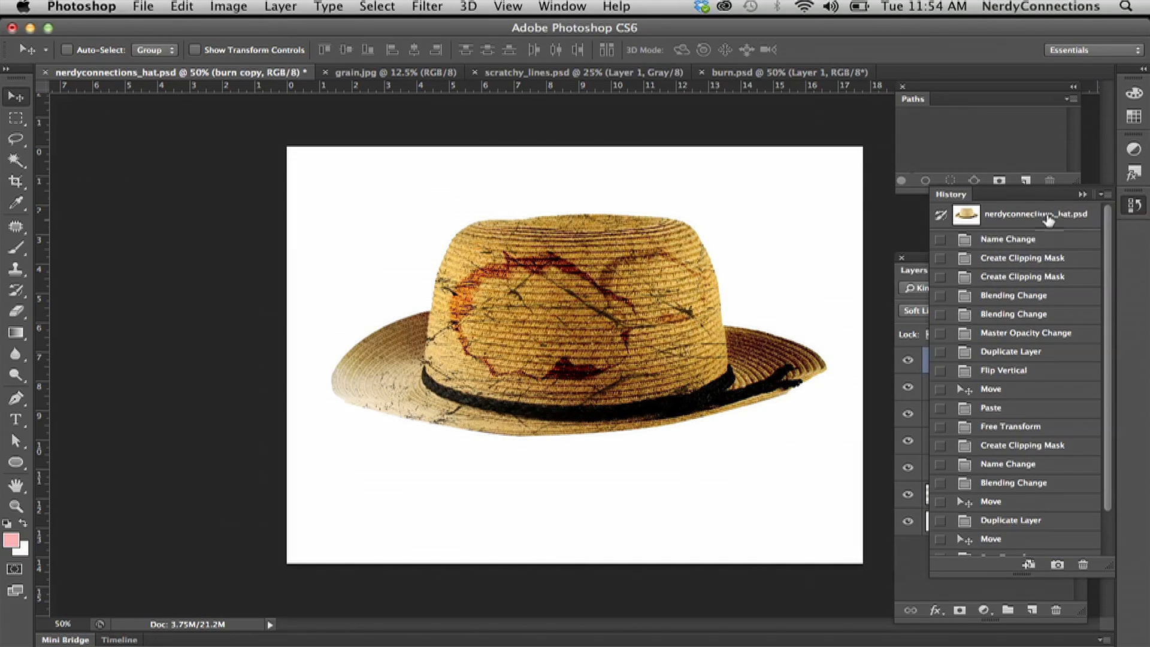
- Jump to the original plain-hat snapshot, then back to the last Blending Change state
click(1036, 213)
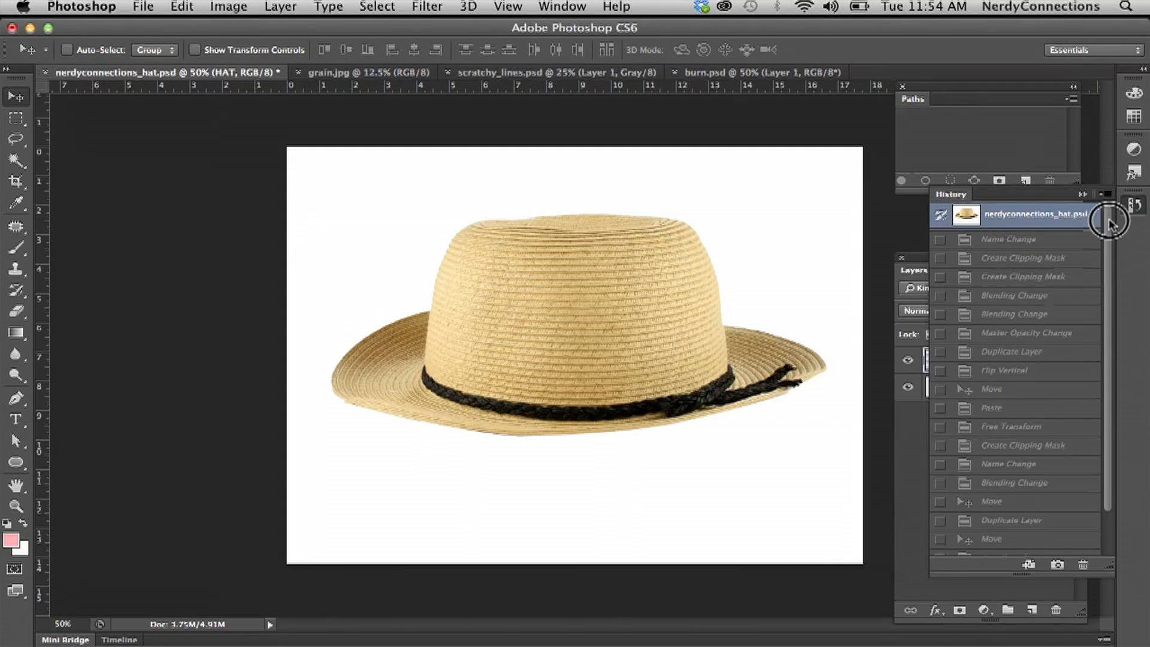
click(1012, 545)
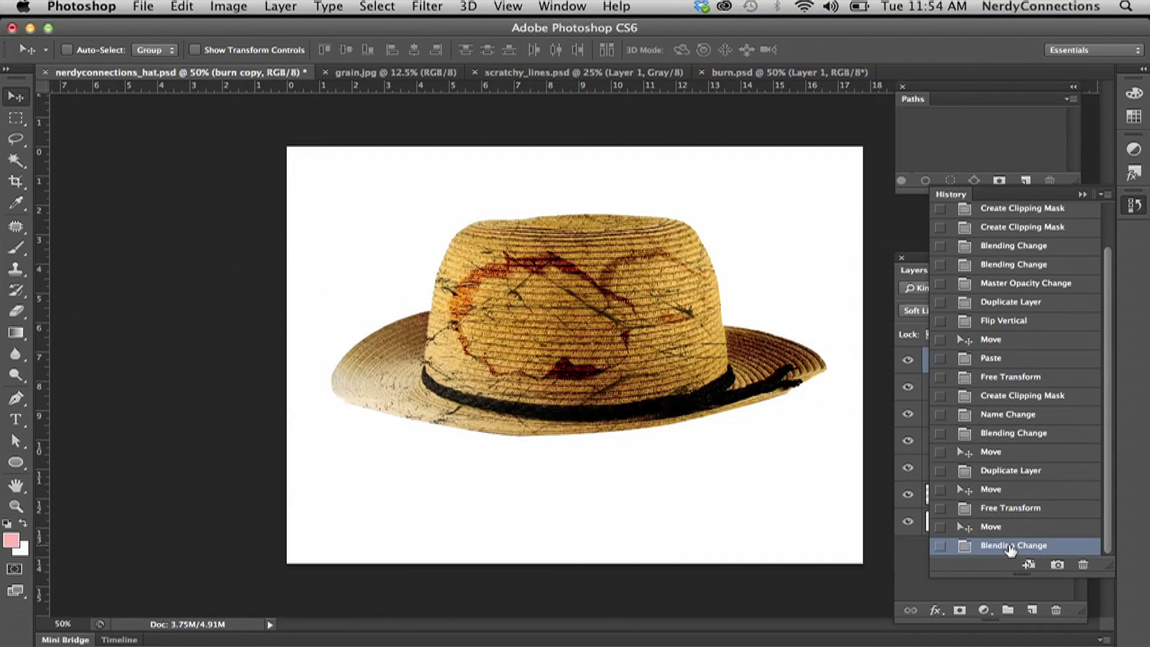